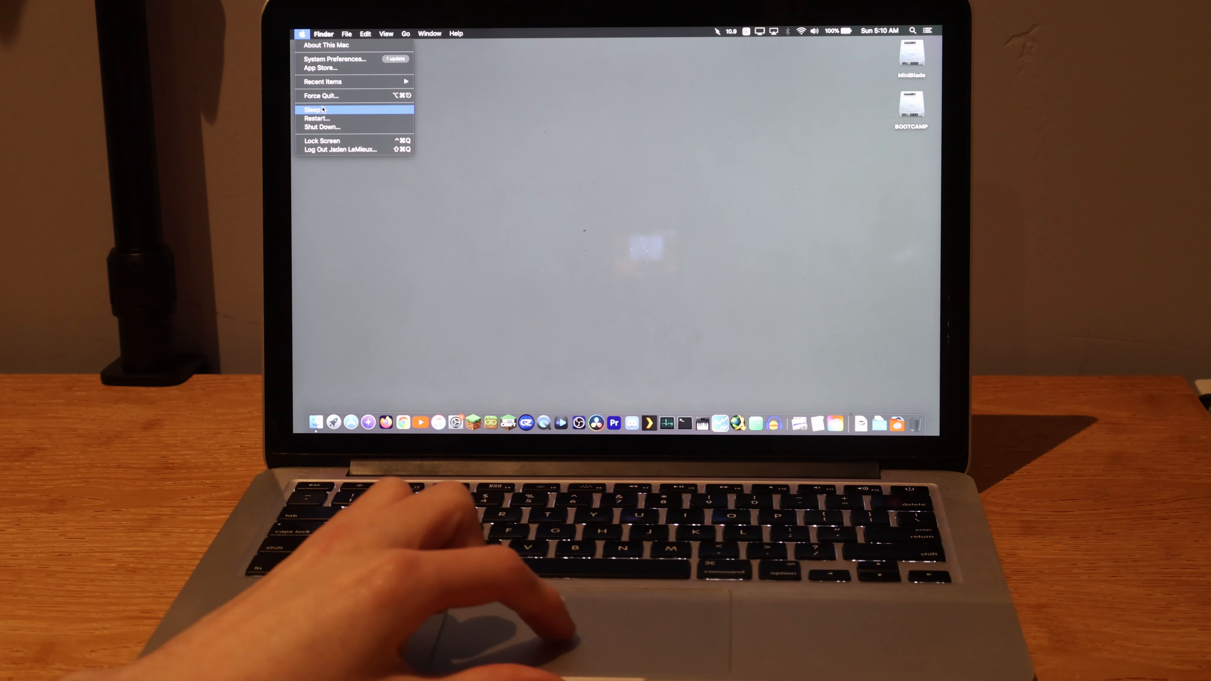
# Shut down the Mac from the Apple menu and confirm Shut Down
pyautogui.click(322, 126)
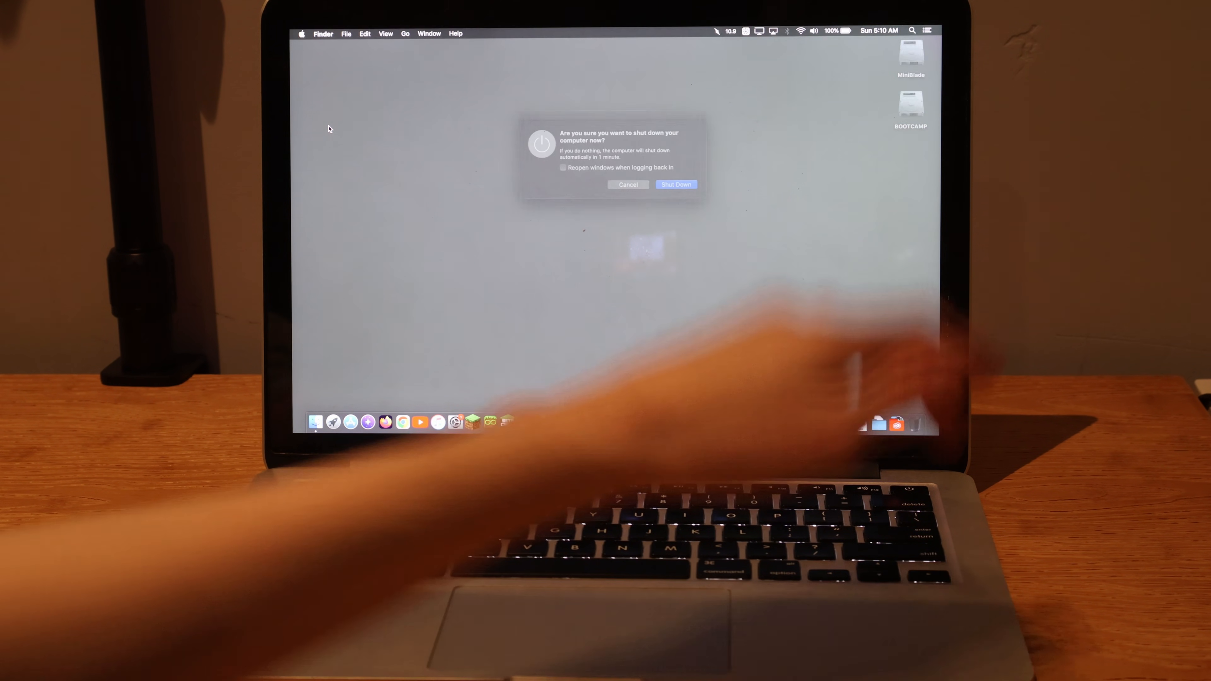
pyautogui.click(675, 184)
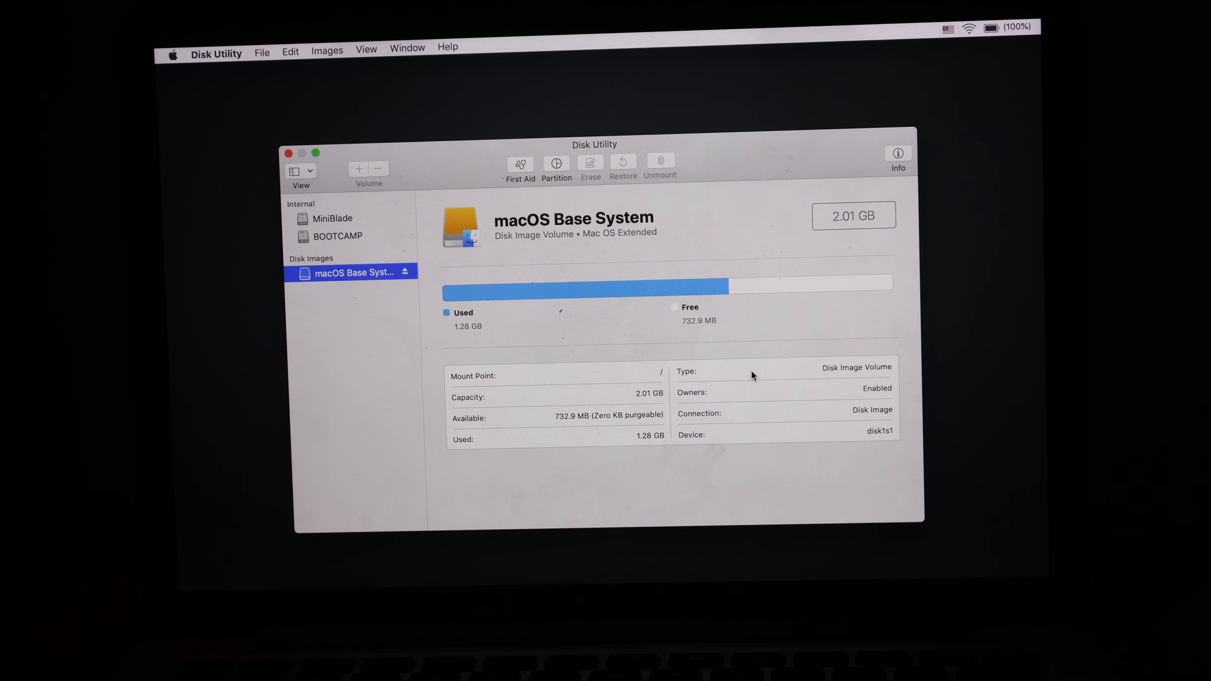
# Switch Disk Utility's view to Show All Devices
pyautogui.click(365, 47)
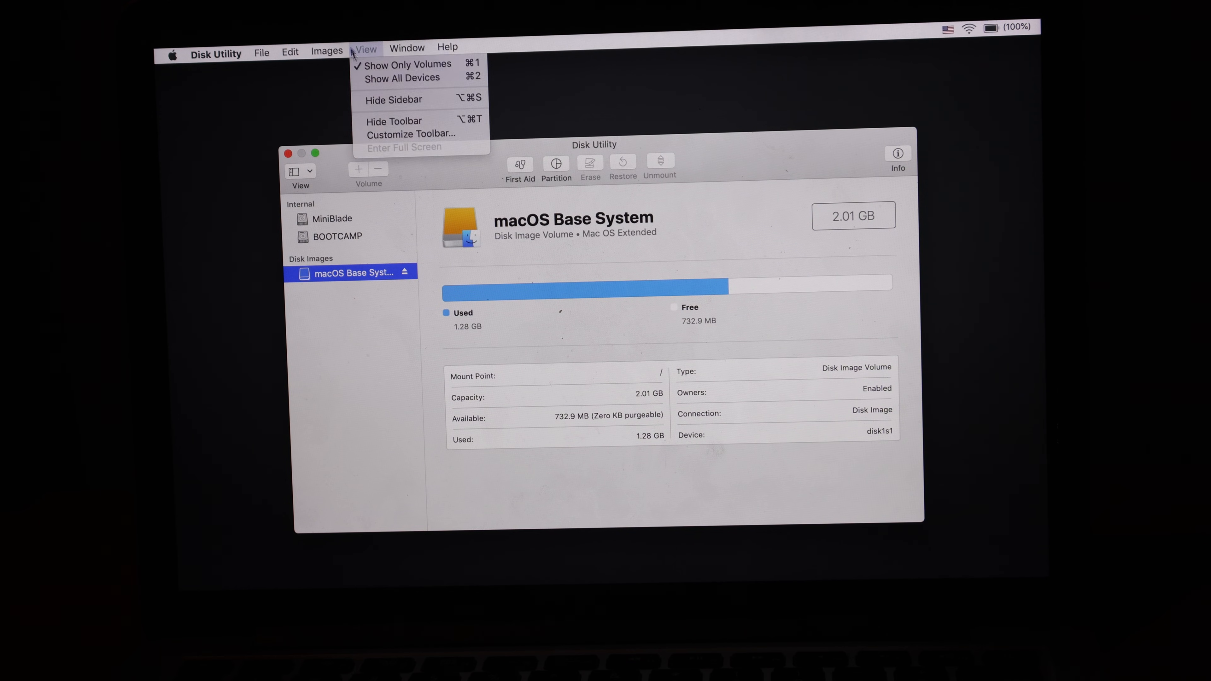
pyautogui.click(403, 77)
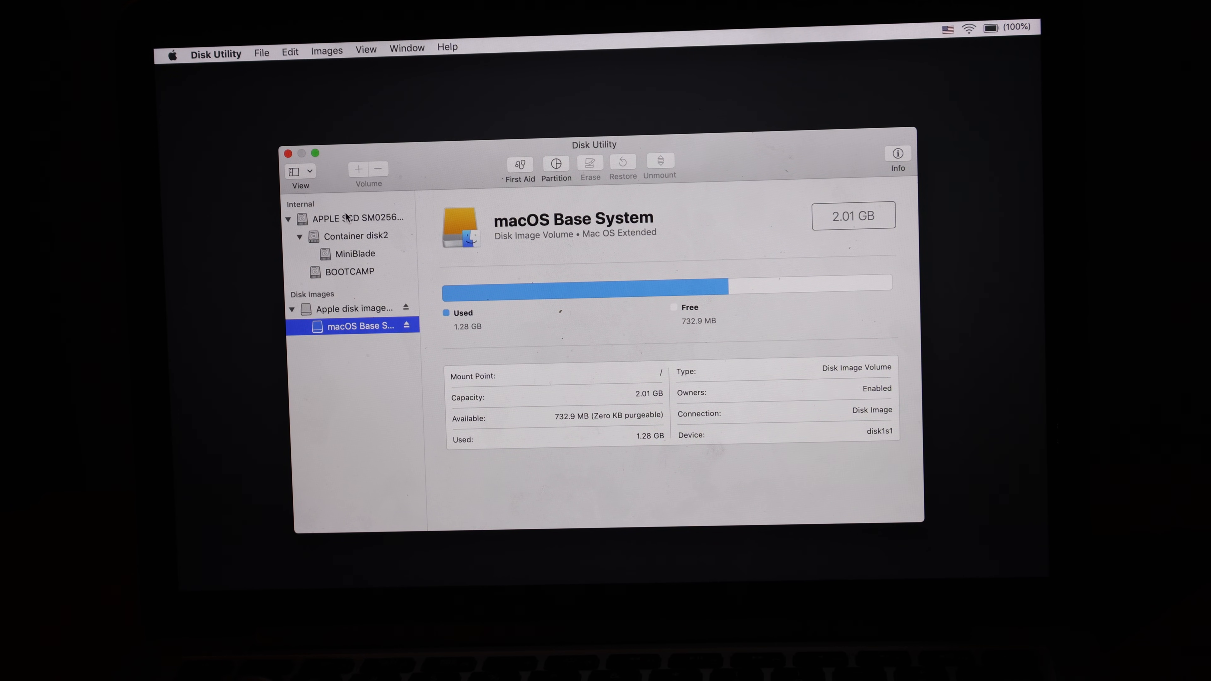
# Inspect the APPLE SSD, Container disk2 and MiniBlade volume, then quit to macOS Utilities
pyautogui.click(359, 218)
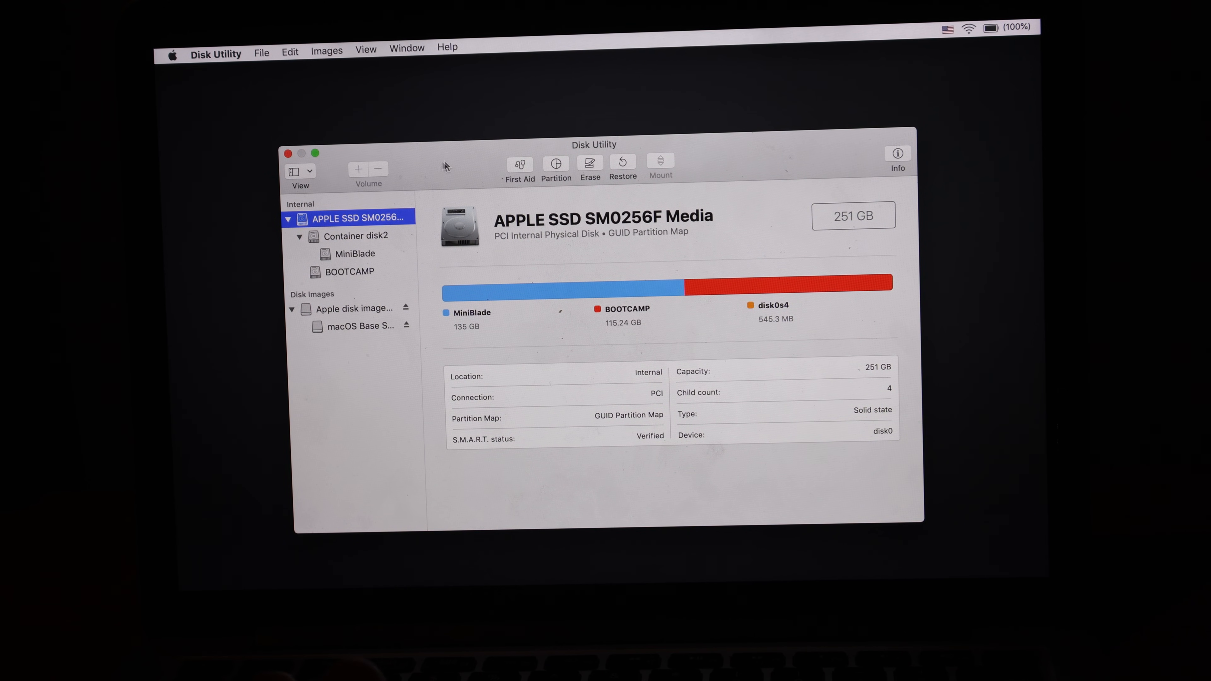
pyautogui.click(359, 236)
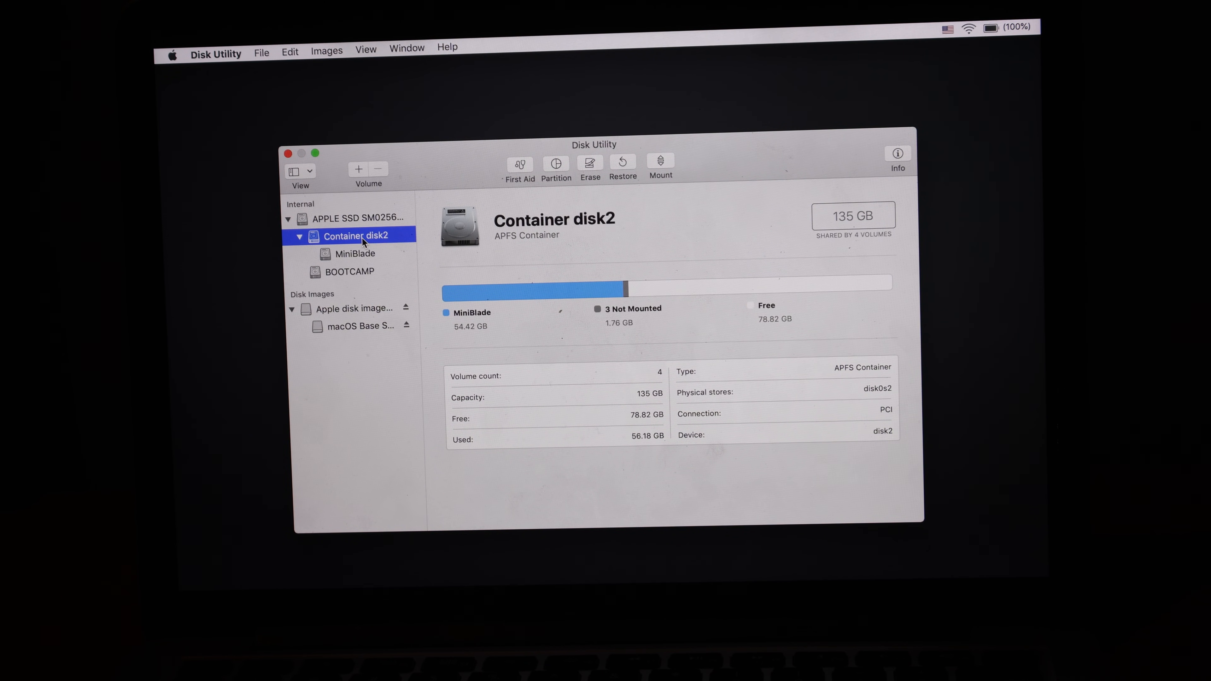
pyautogui.click(358, 254)
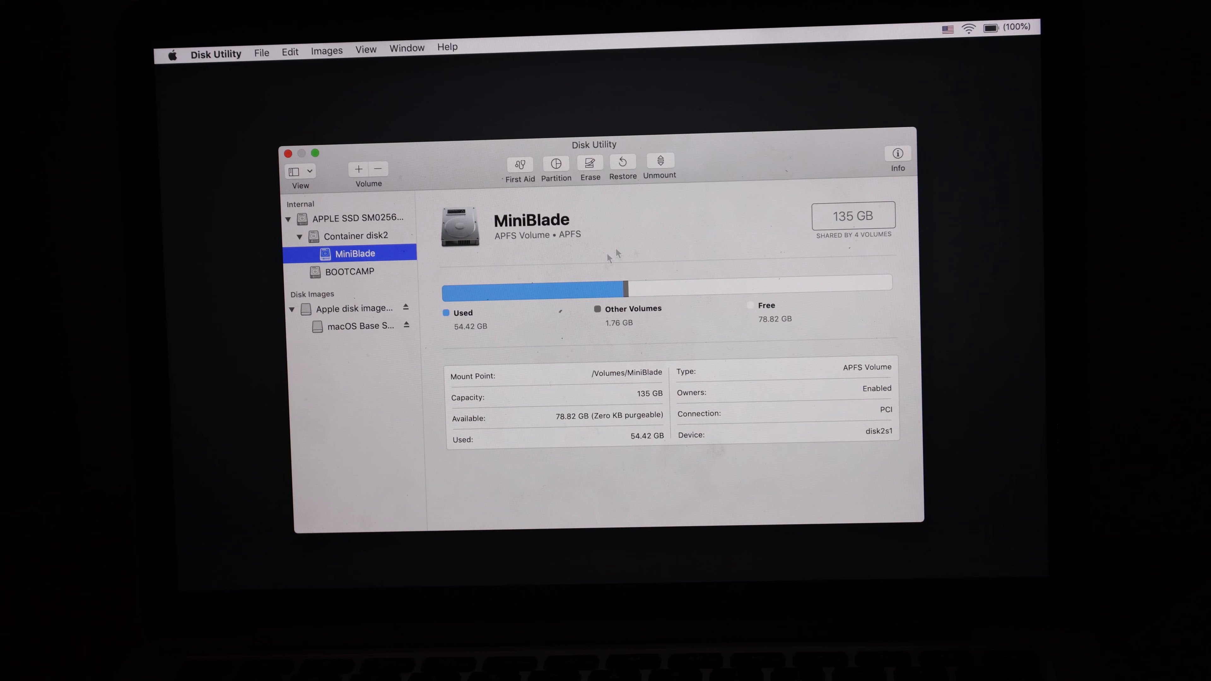
pyautogui.moveTo(718, 303)
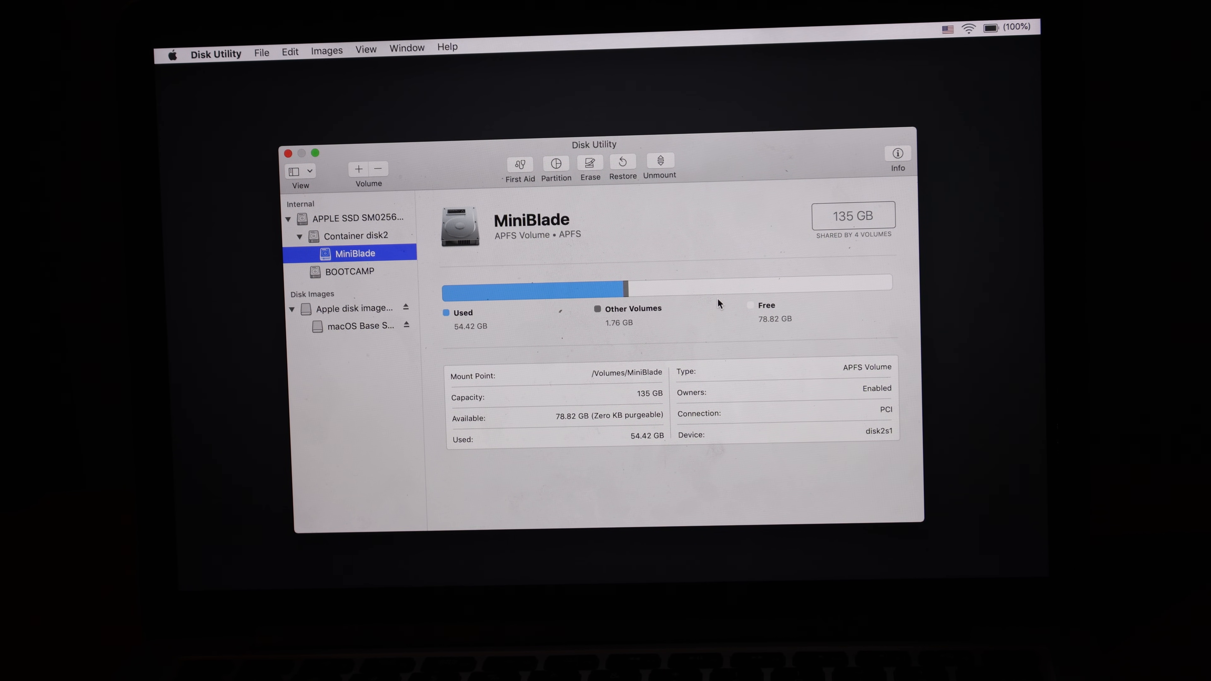
pyautogui.click(288, 153)
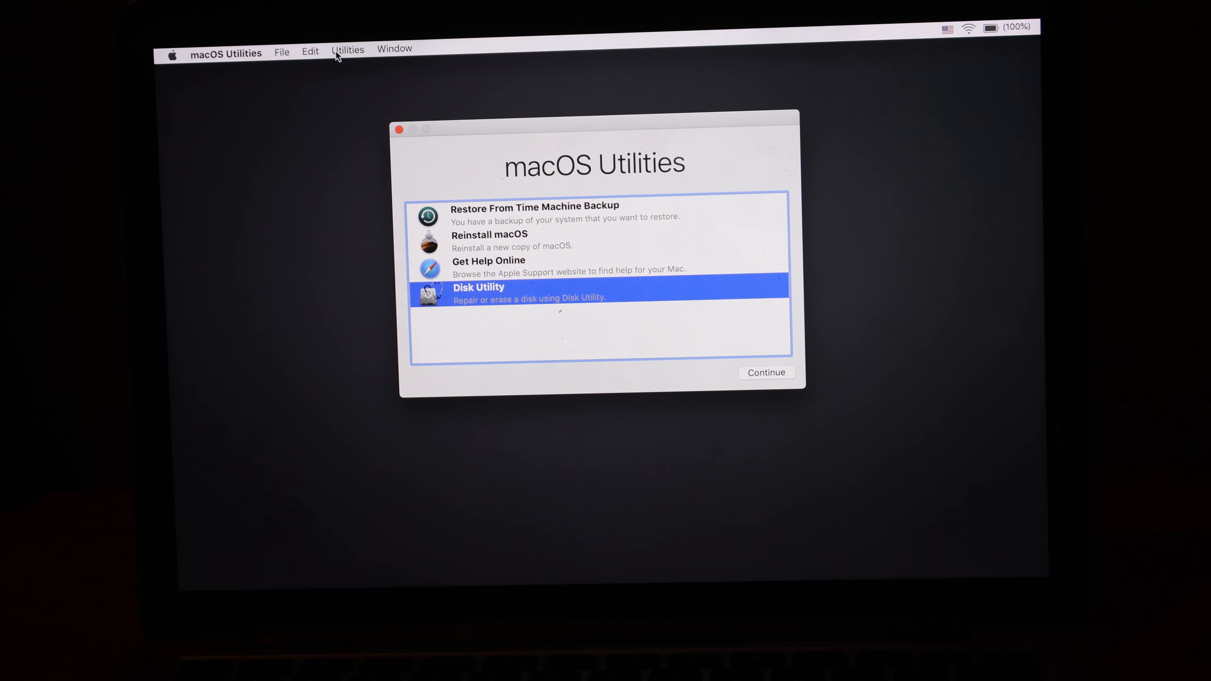
# Launch Terminal from Utilities and run resetpassword to bring up the assistant
pyautogui.click(347, 49)
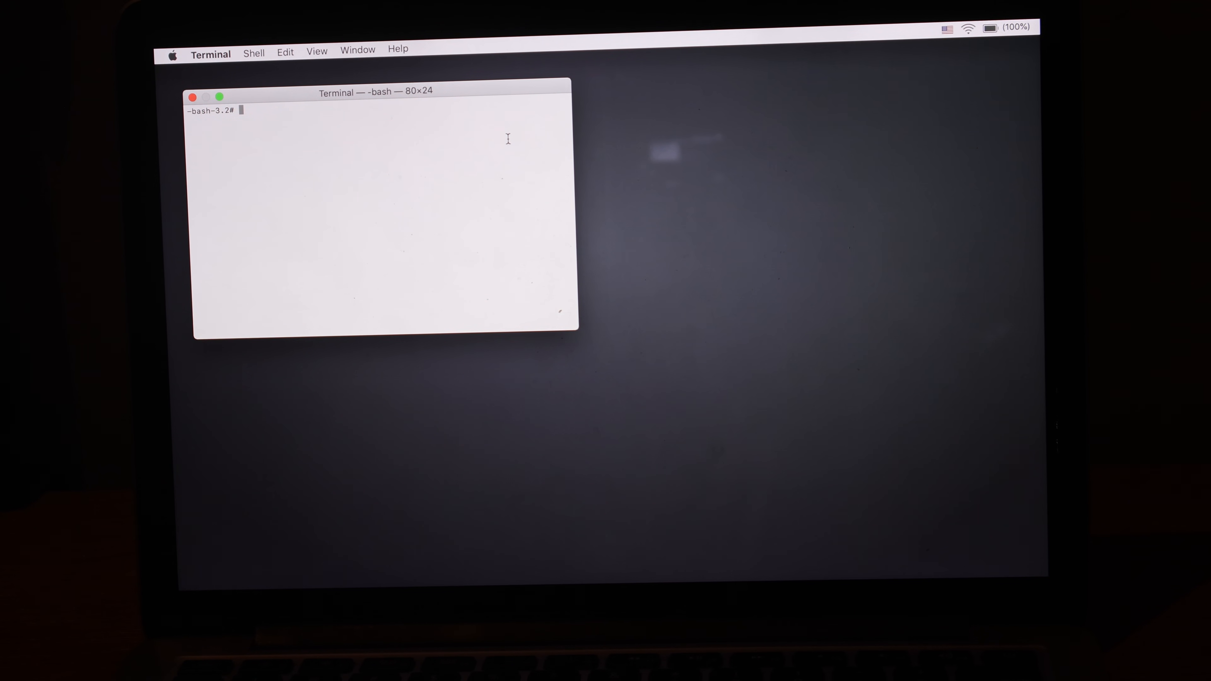
pyautogui.write('rez')
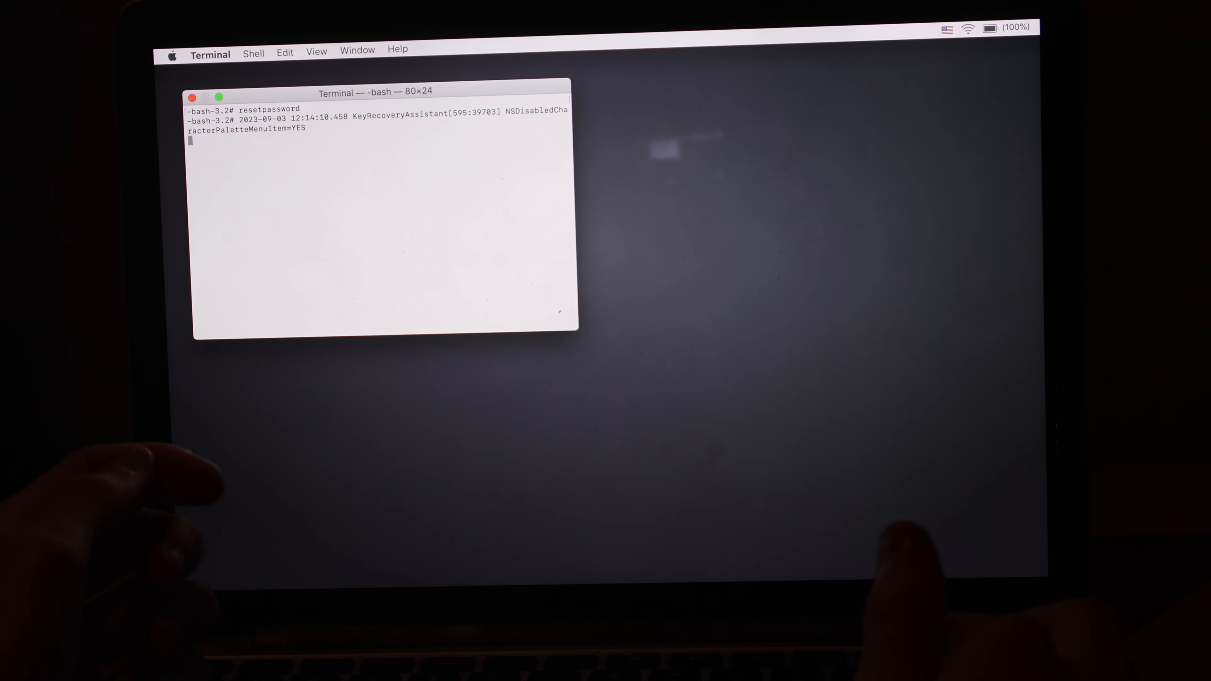
pyautogui.press('Return')
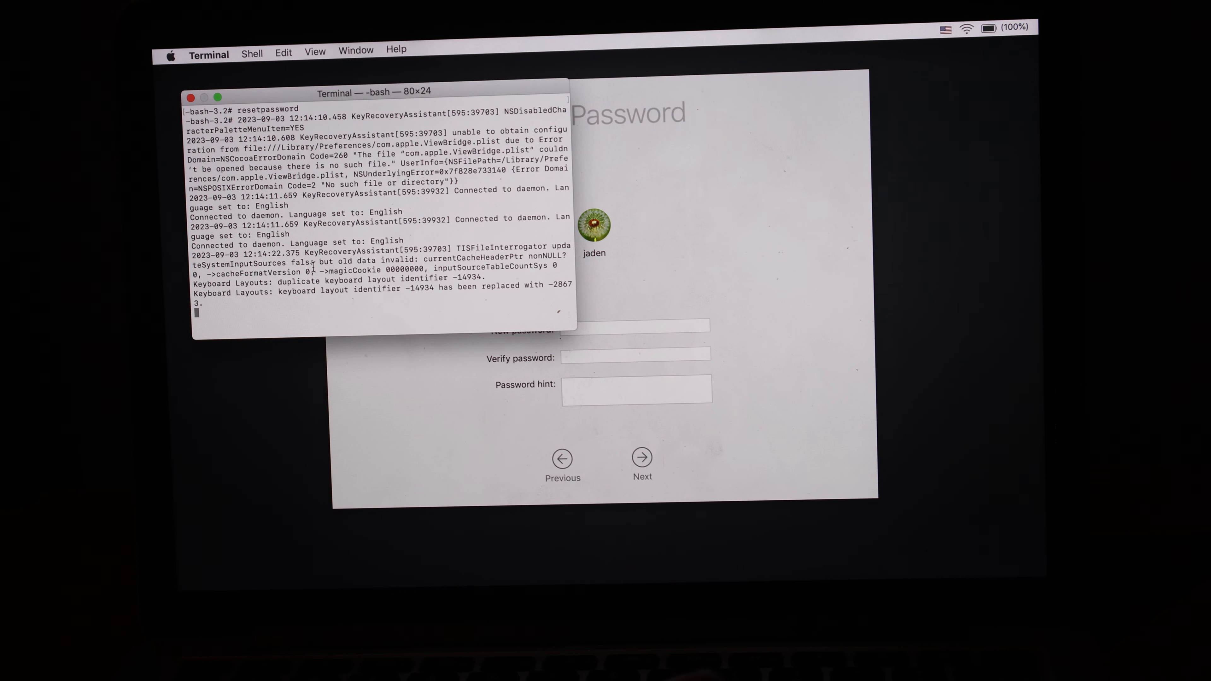
# Enter and verify the new password with the hint 'my made up word. I should coypright'
pyautogui.click(635, 330)
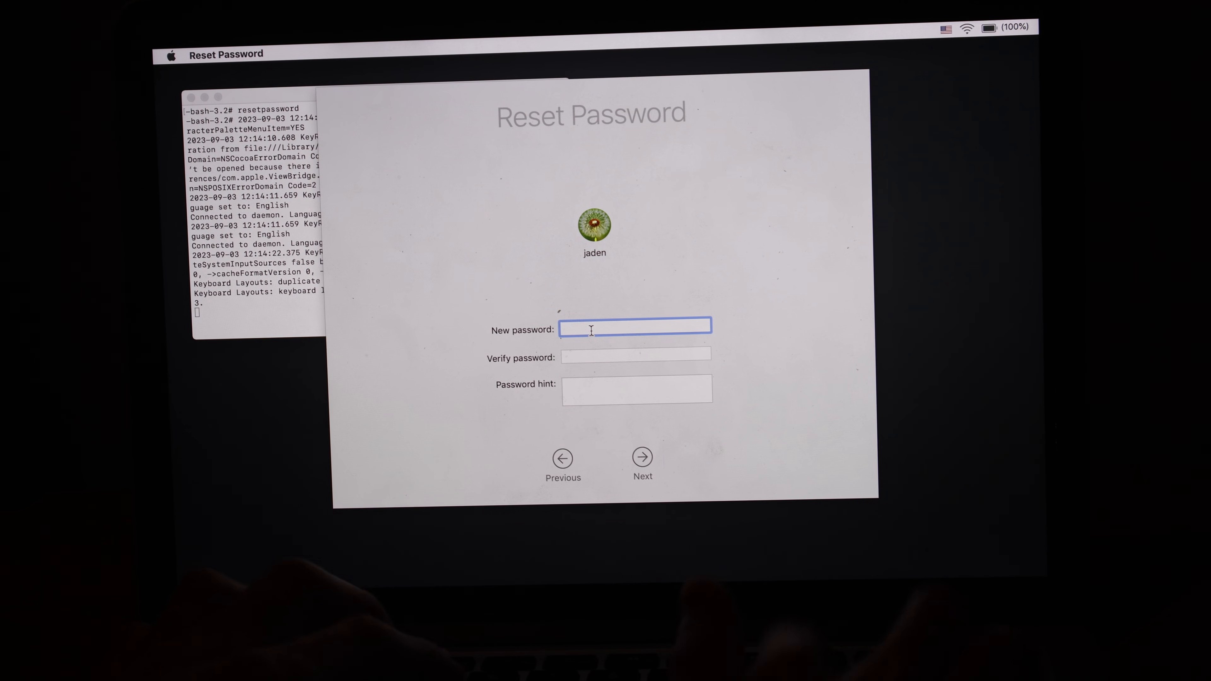
pyautogui.write('•••••')
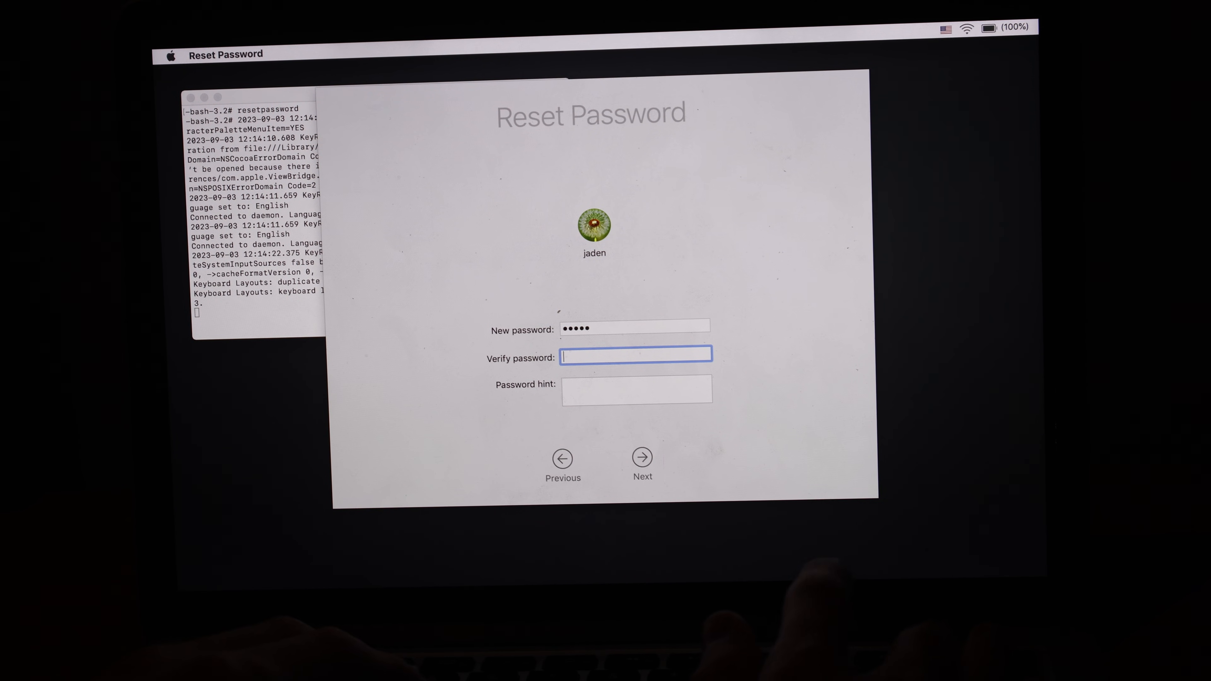
pyautogui.write('•••••')
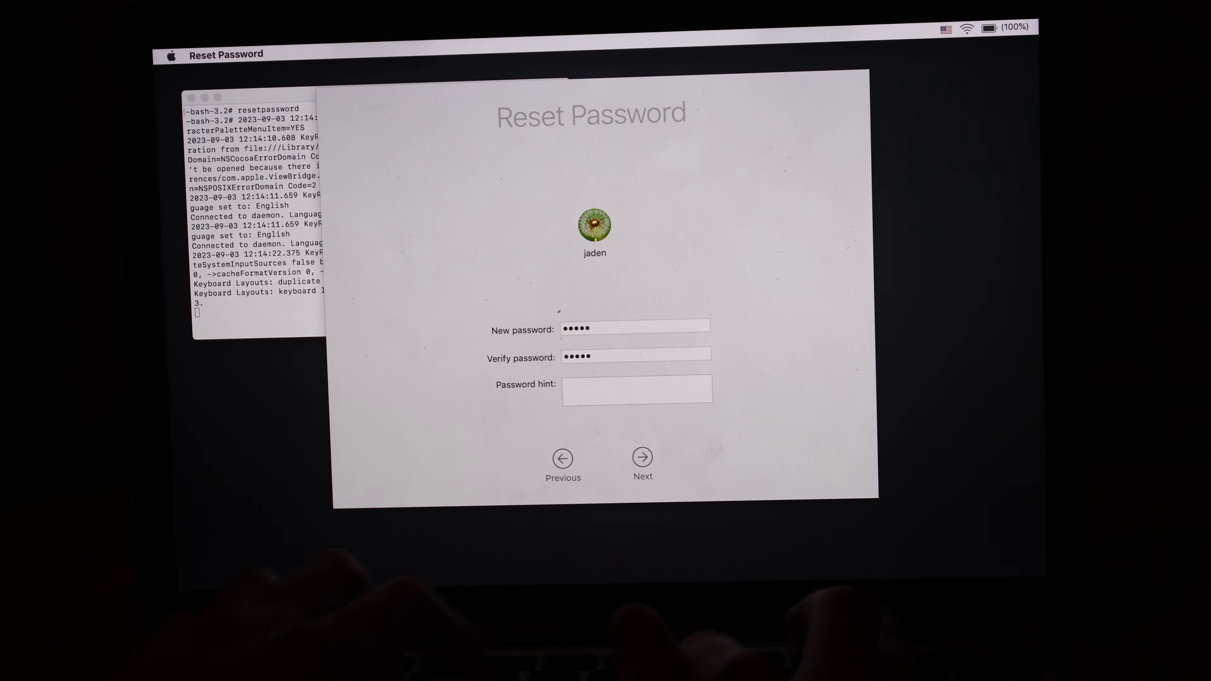
pyautogui.write('my made up word. I s')
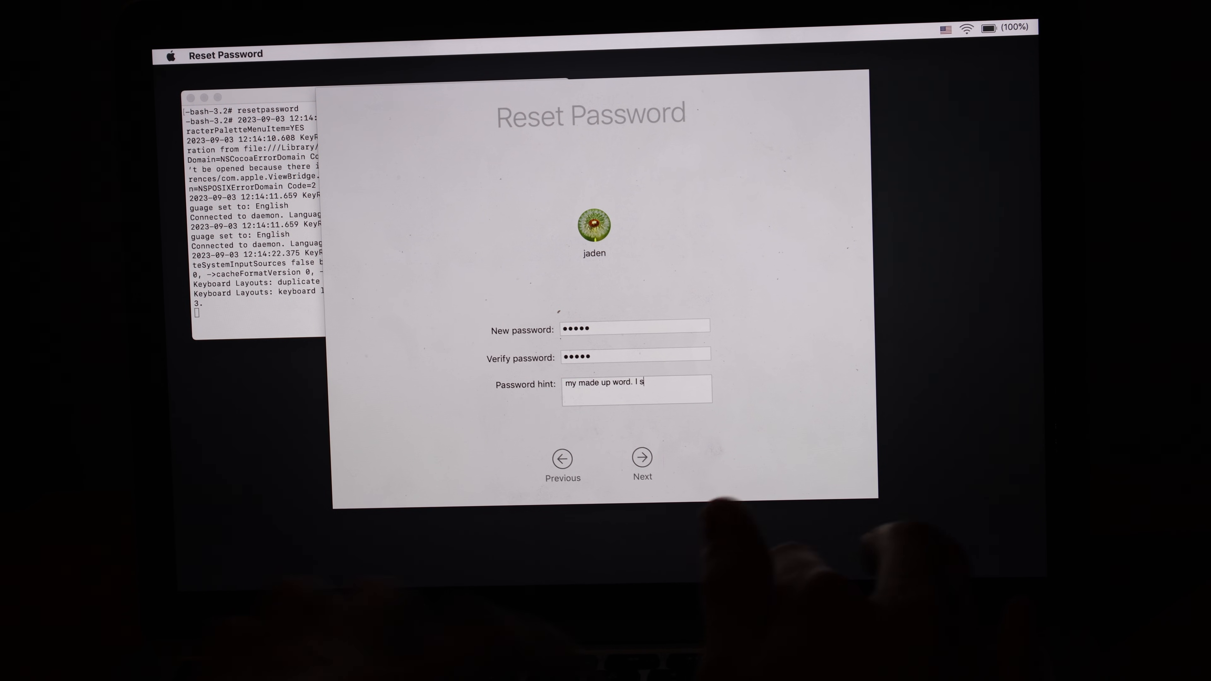
pyautogui.write('hould coypright t')
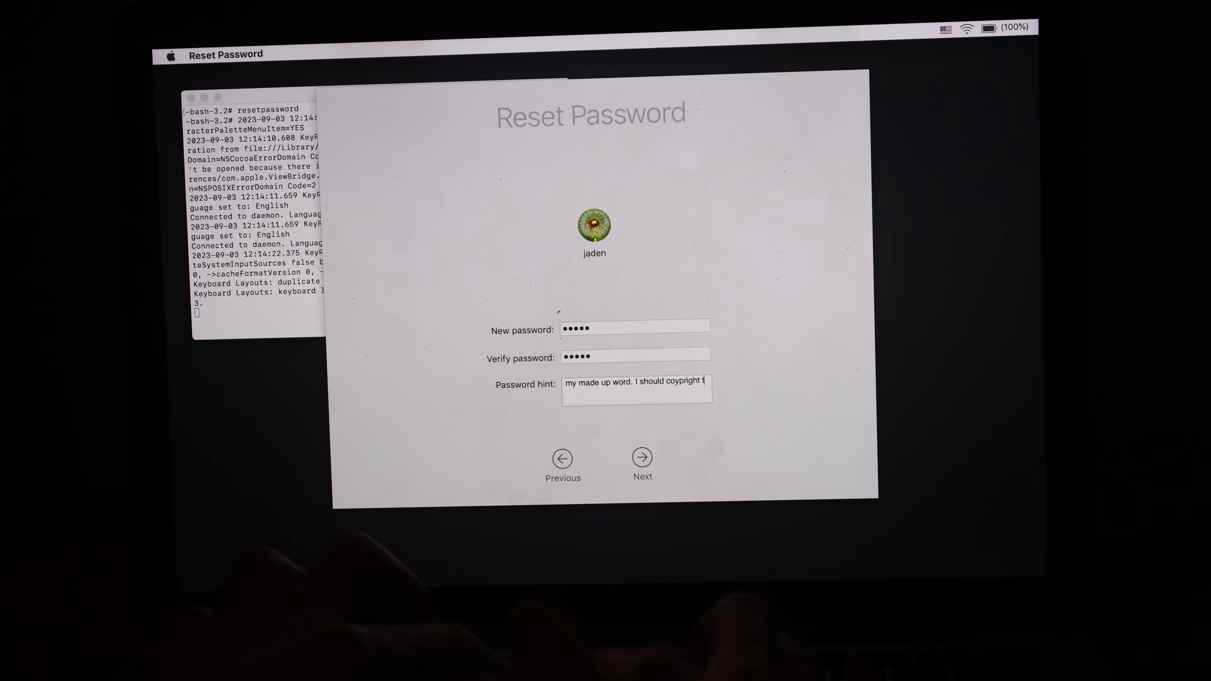
pyautogui.press('Backspace')
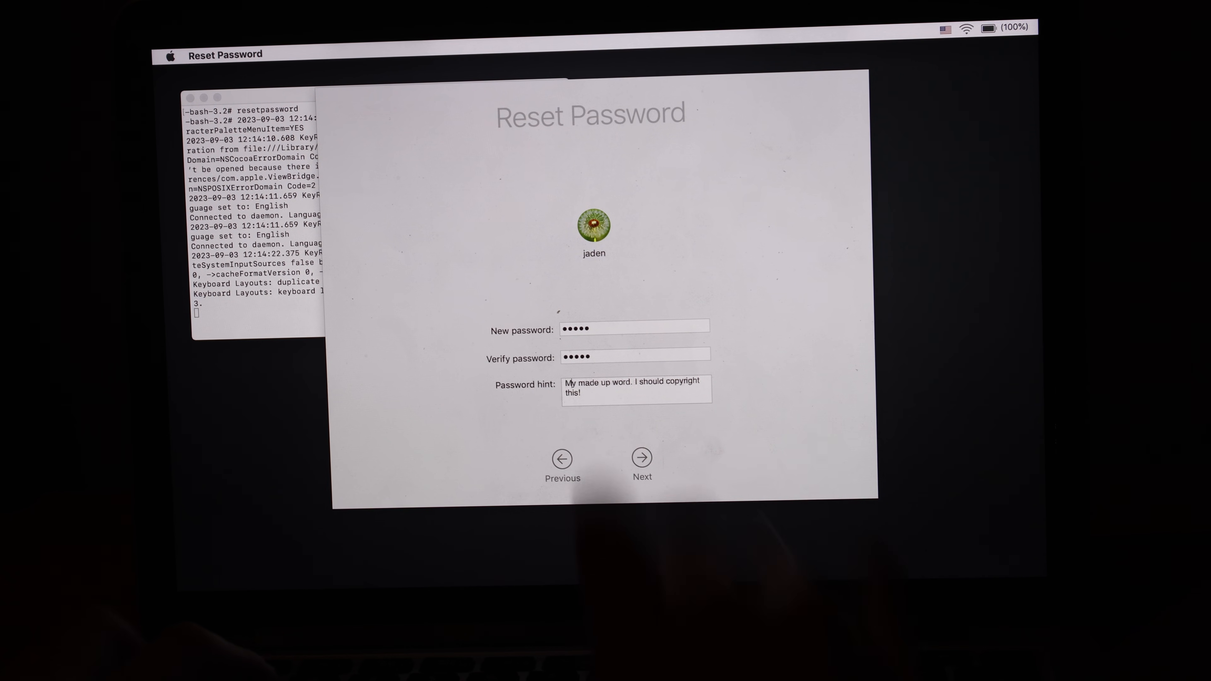
# Submit the new password and hint with Next to complete the reset
pyautogui.click(641, 457)
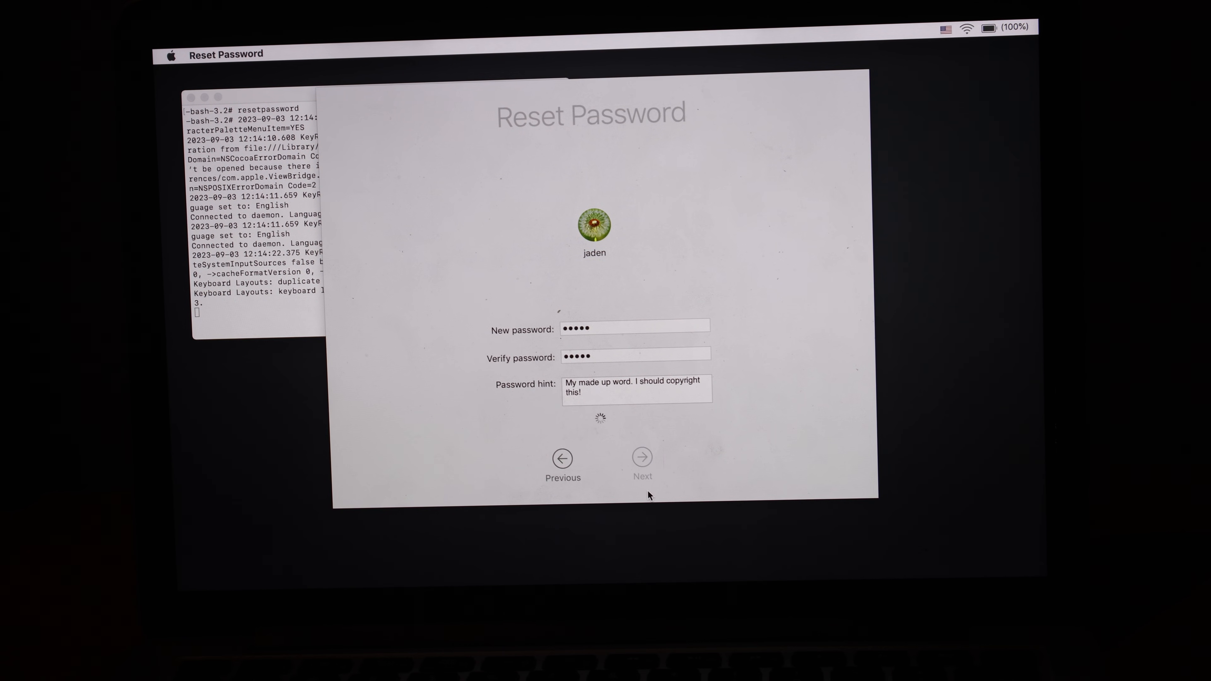
pyautogui.click(643, 455)
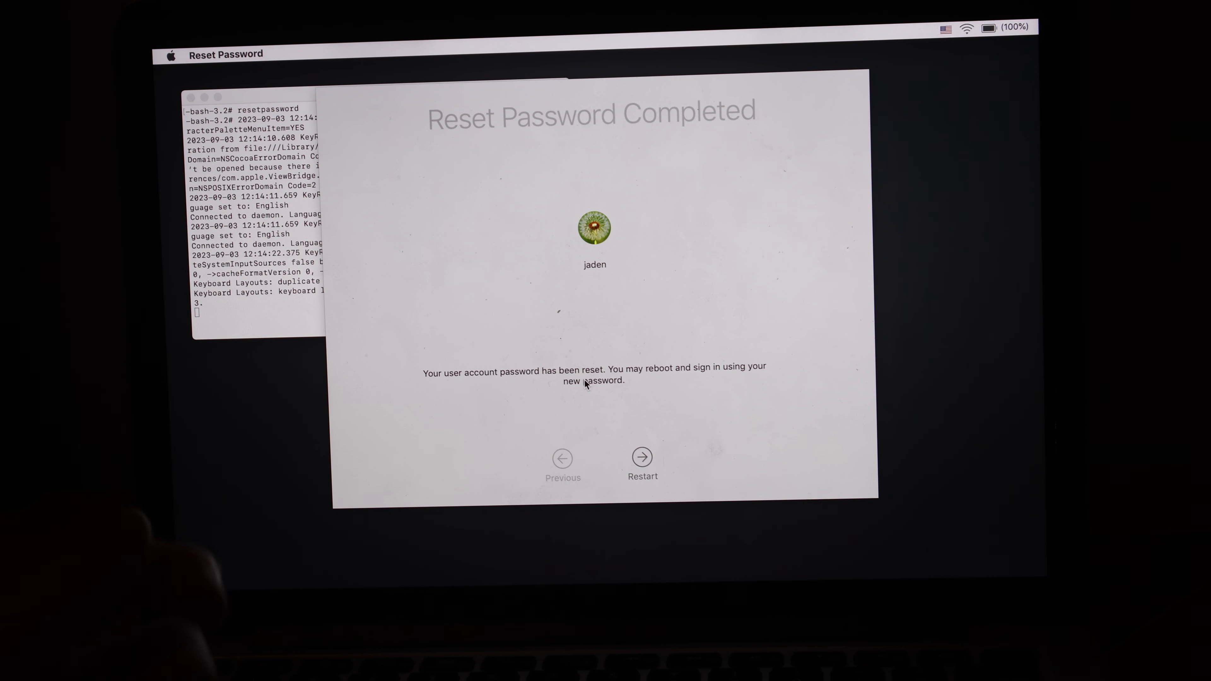
pyautogui.moveTo(599, 399)
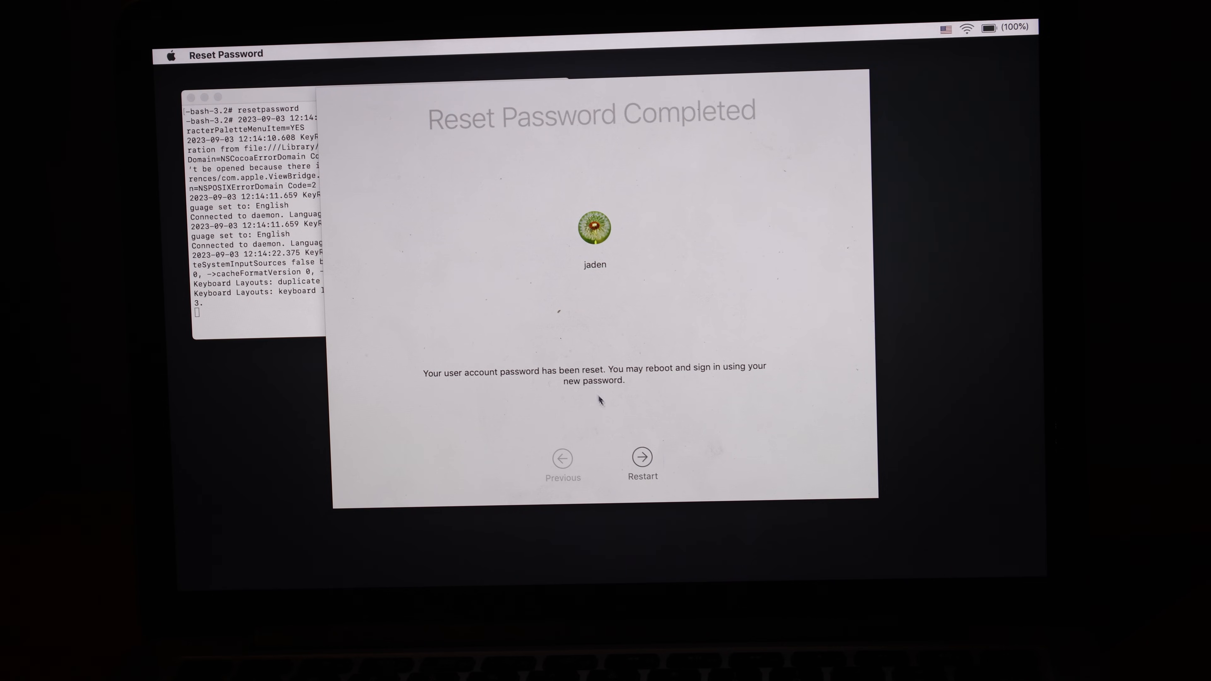
# Restart the Mac from the Reset Password Completed screen
pyautogui.click(642, 457)
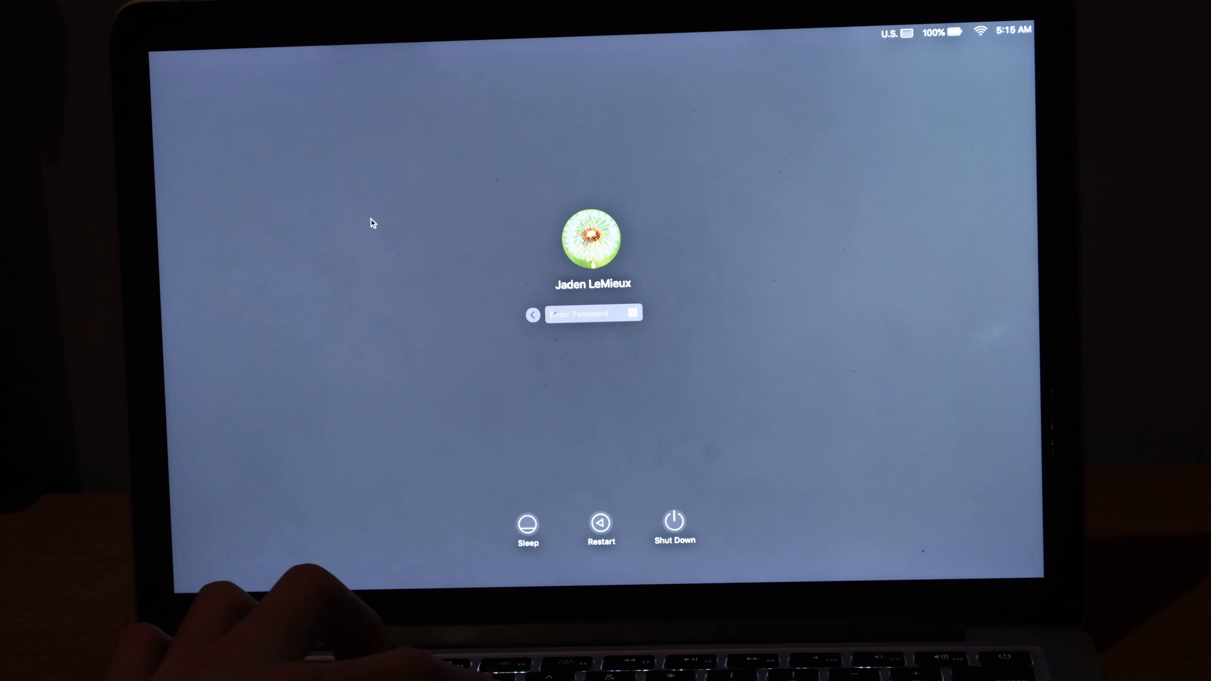
# Sign in at the login screen with the new password to reach the desktop
pyautogui.write('password')
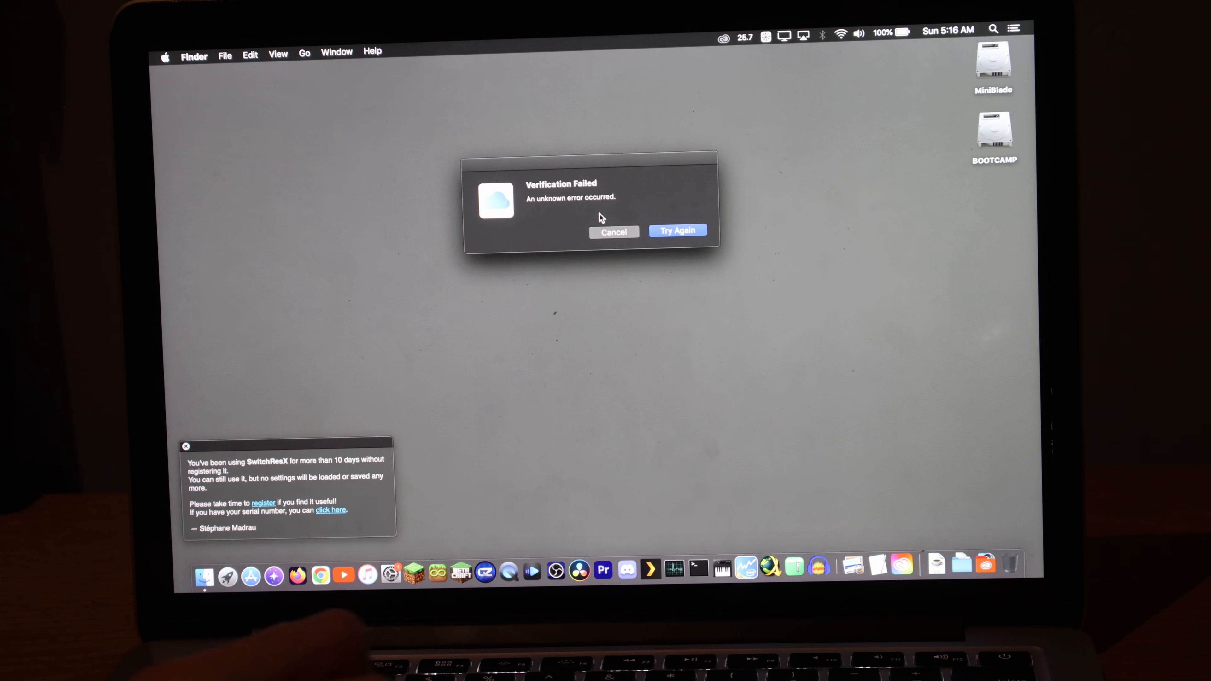
# Cancel the Verification Failed alert and shut down the Mac from the Apple menu
pyautogui.click(614, 231)
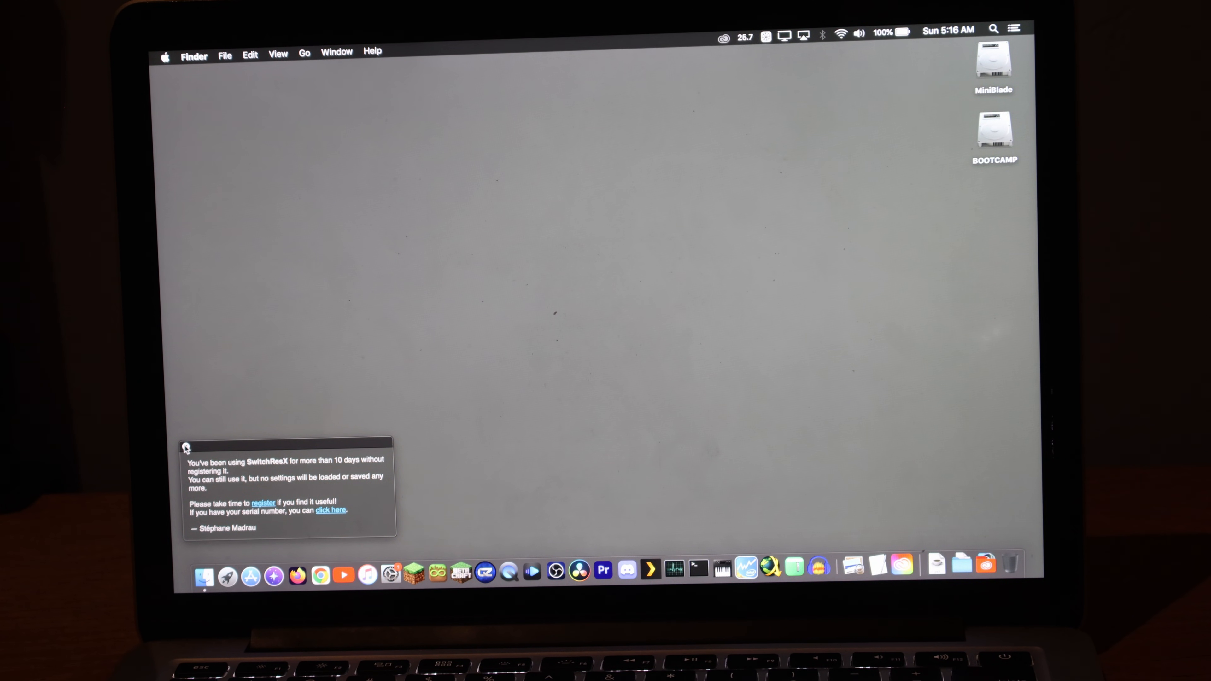
pyautogui.click(164, 56)
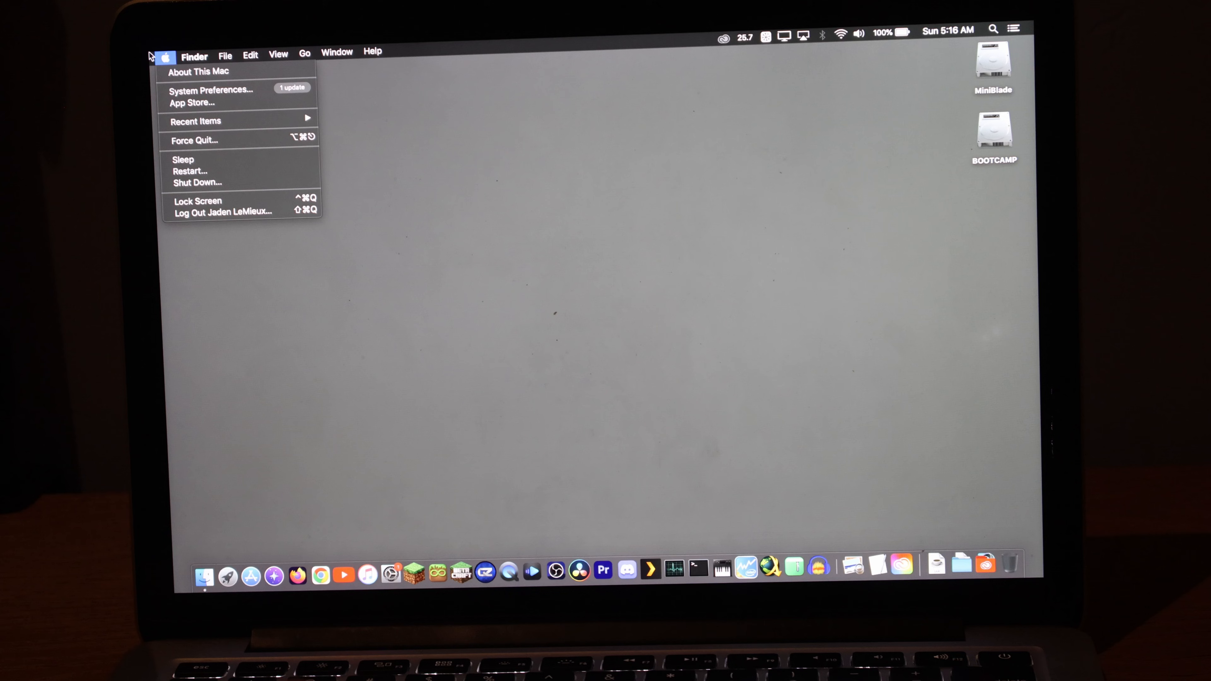
pyautogui.moveTo(197, 176)
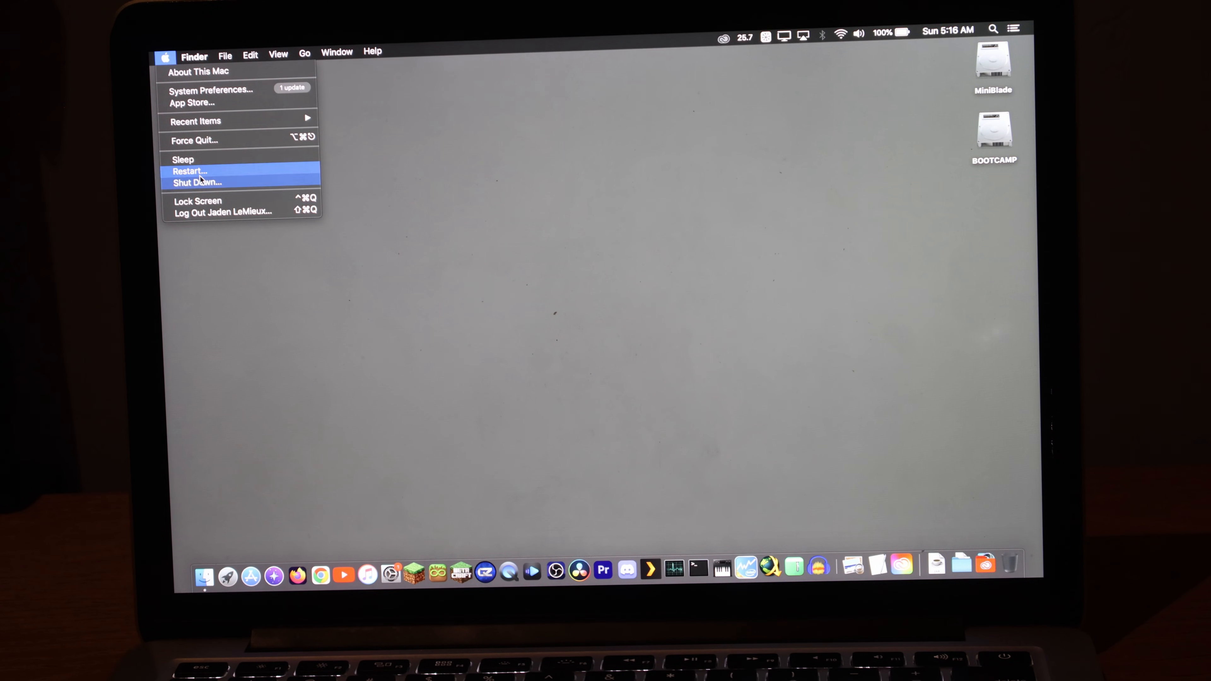
pyautogui.moveTo(198, 183)
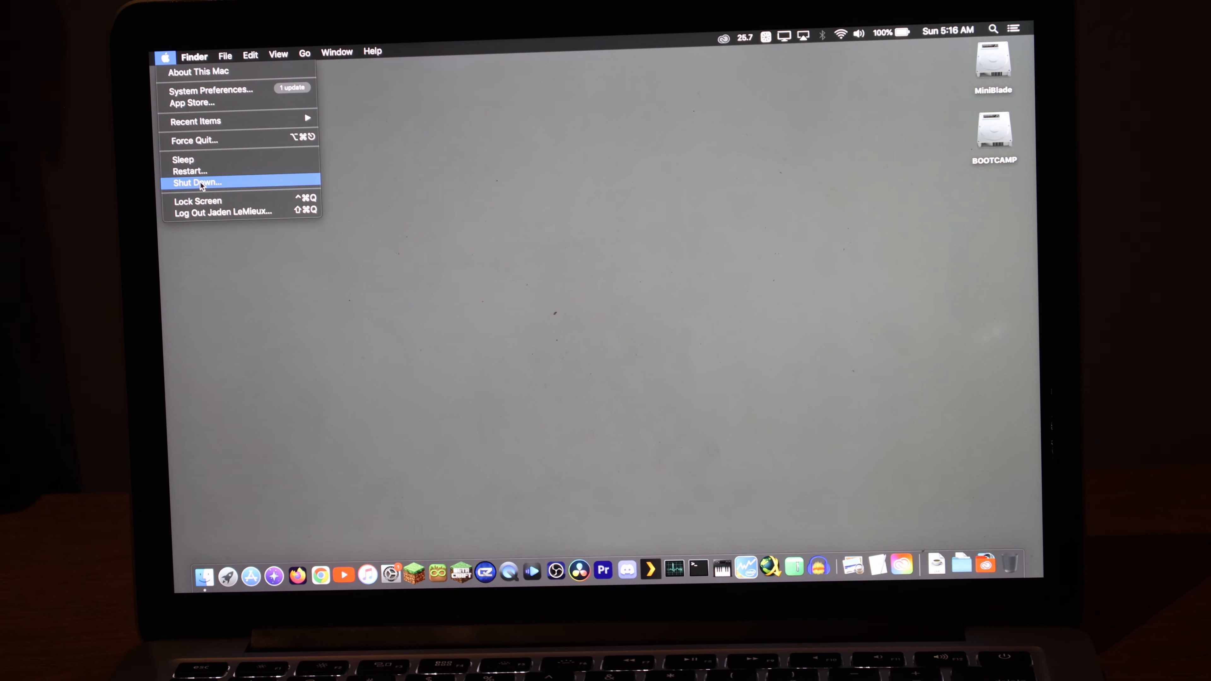
pyautogui.click(198, 183)
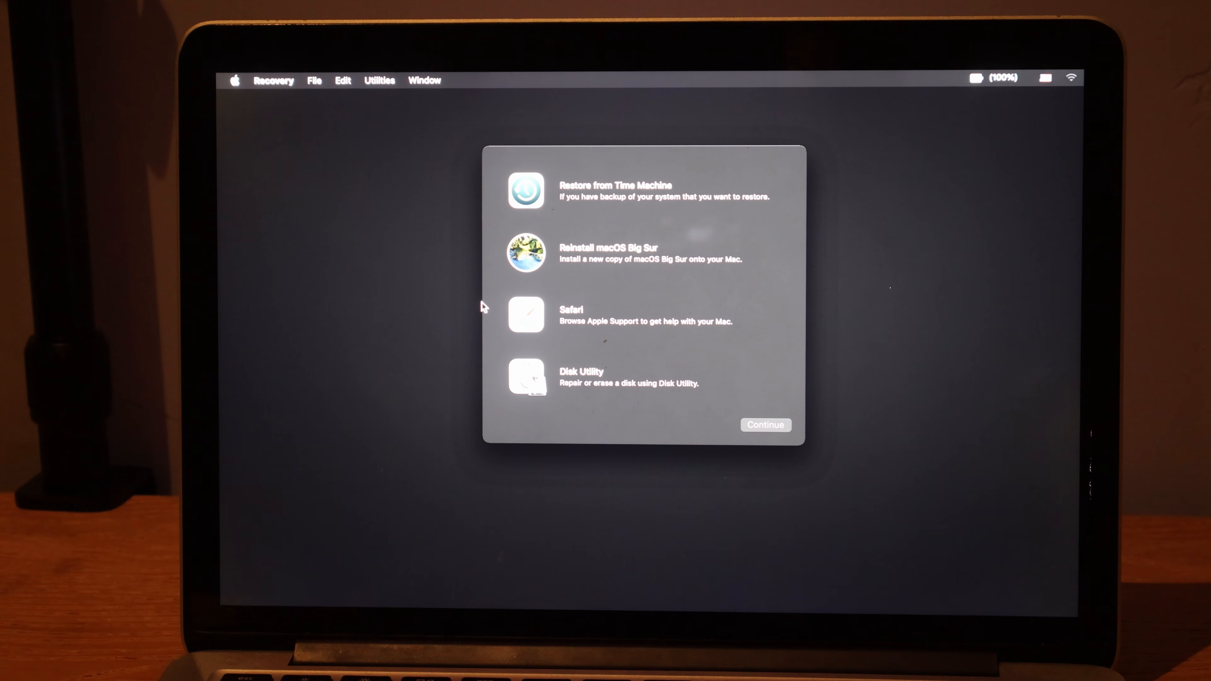
# Launch Terminal from the Recovery Utilities menu to get a bash prompt
pyautogui.click(581, 378)
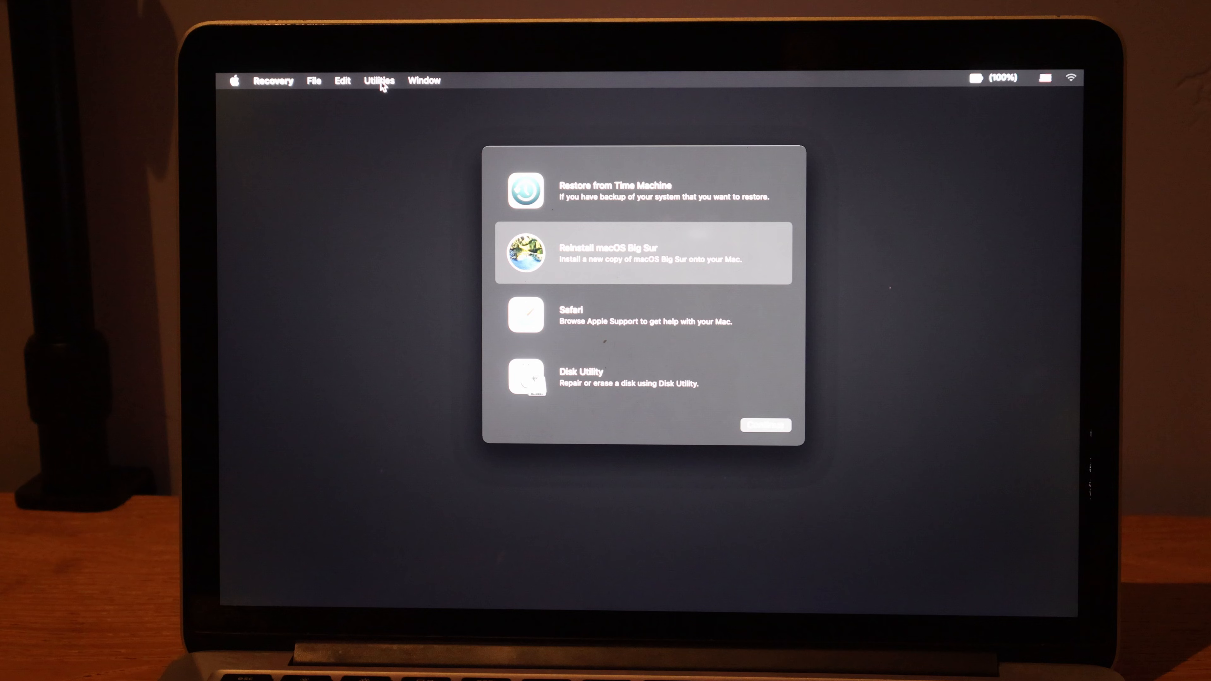
pyautogui.click(378, 80)
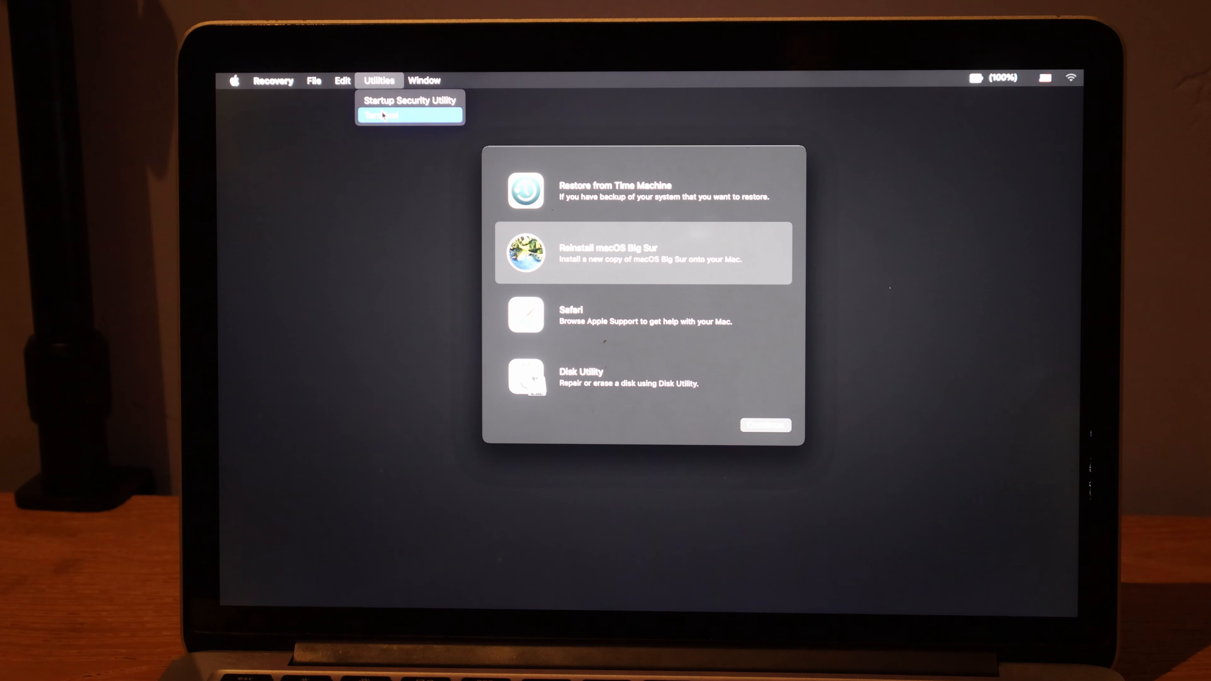
pyautogui.click(379, 116)
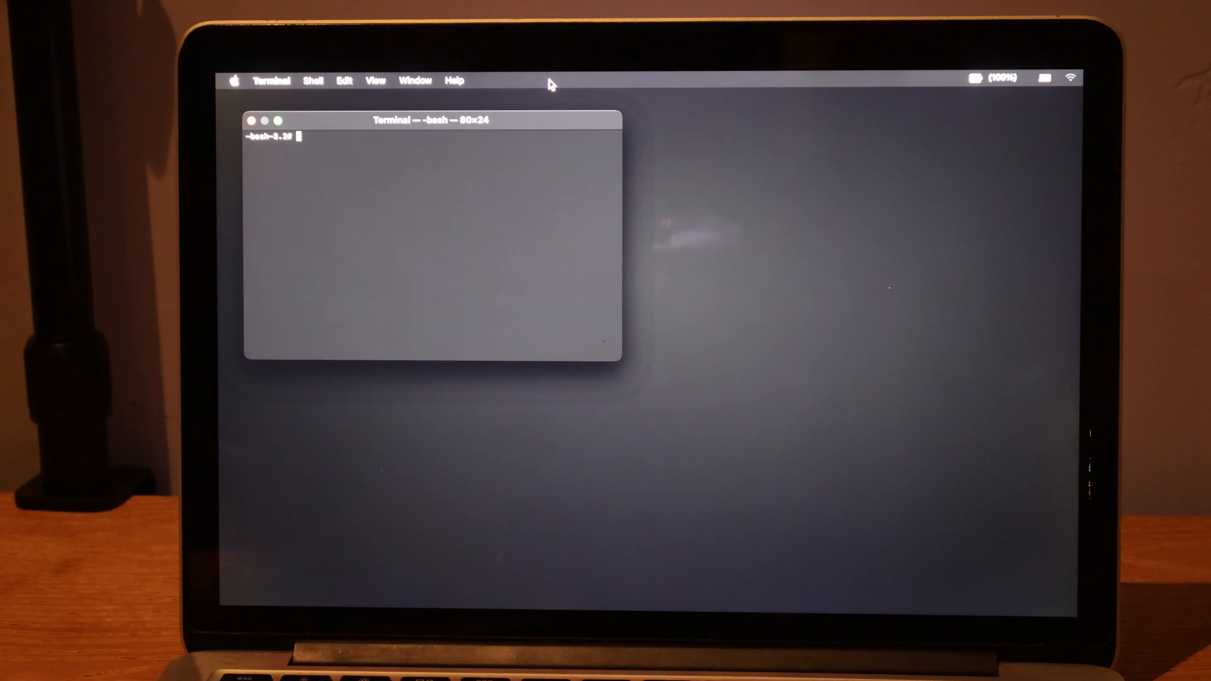
# Run resetpassword at the bash prompt to bring up Reset Password for jaden
pyautogui.write('reset')
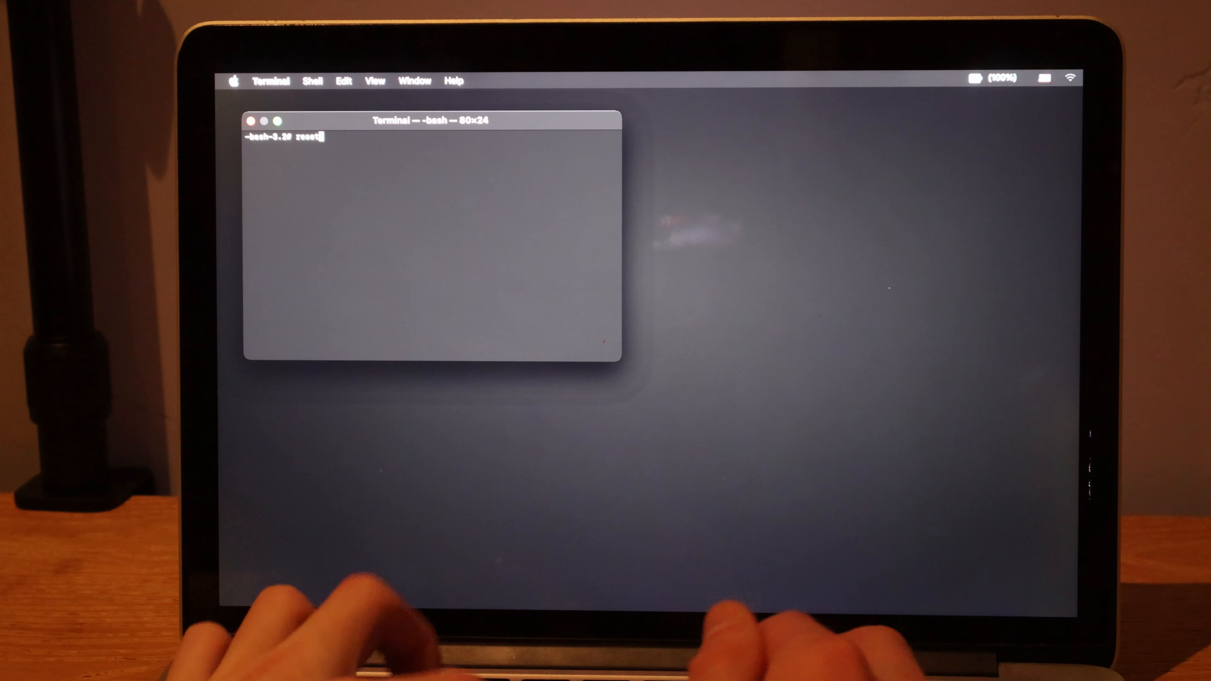
pyautogui.write('passwo')
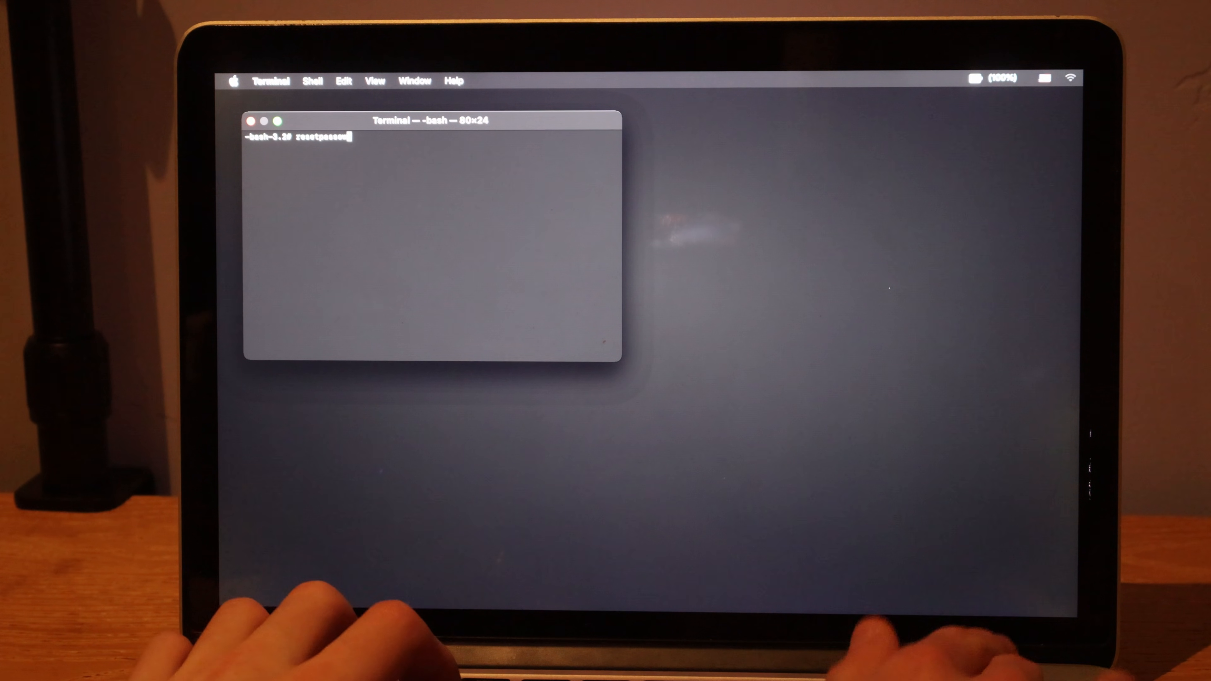
pyautogui.press('Return')
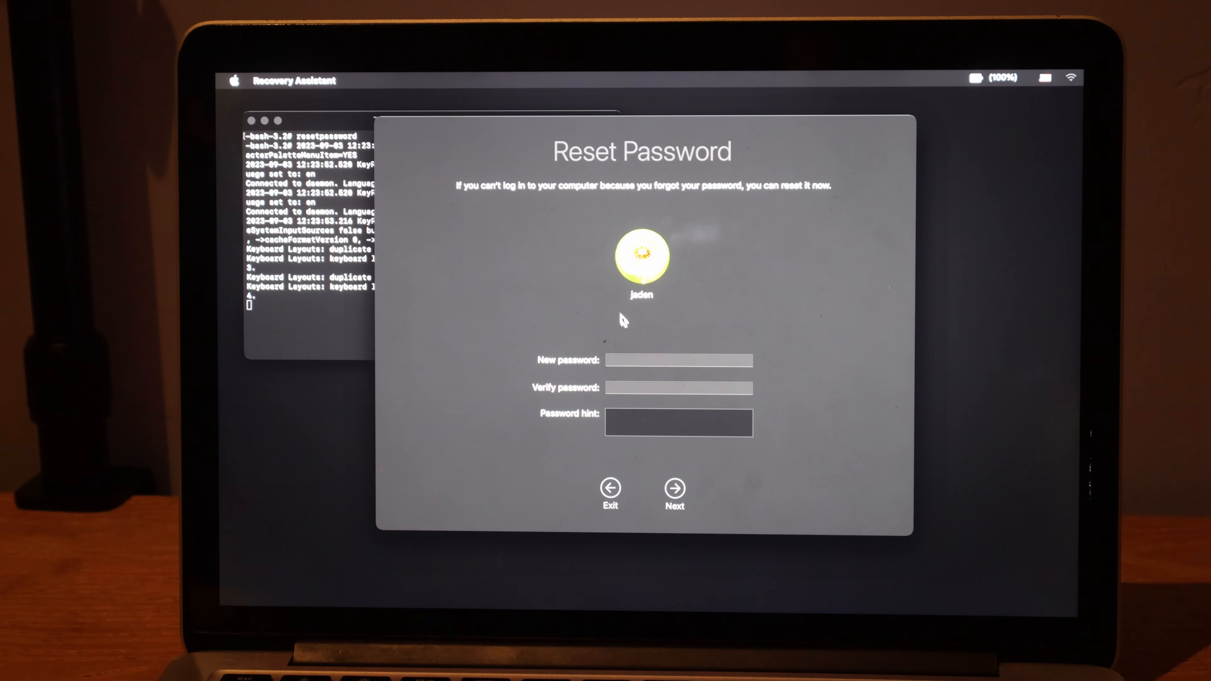
# Enter and verify the new password with hint 'the bird', then continue to Choose Startup Disk
pyautogui.click(678, 360)
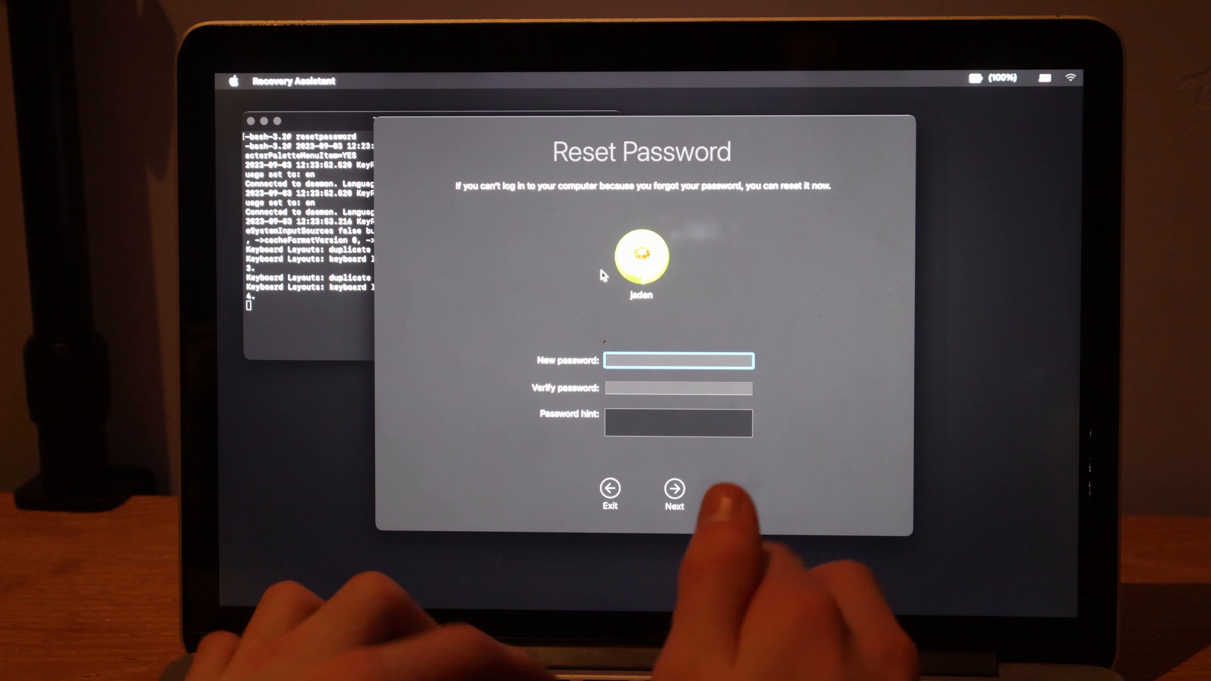
pyautogui.write("the bird's name")
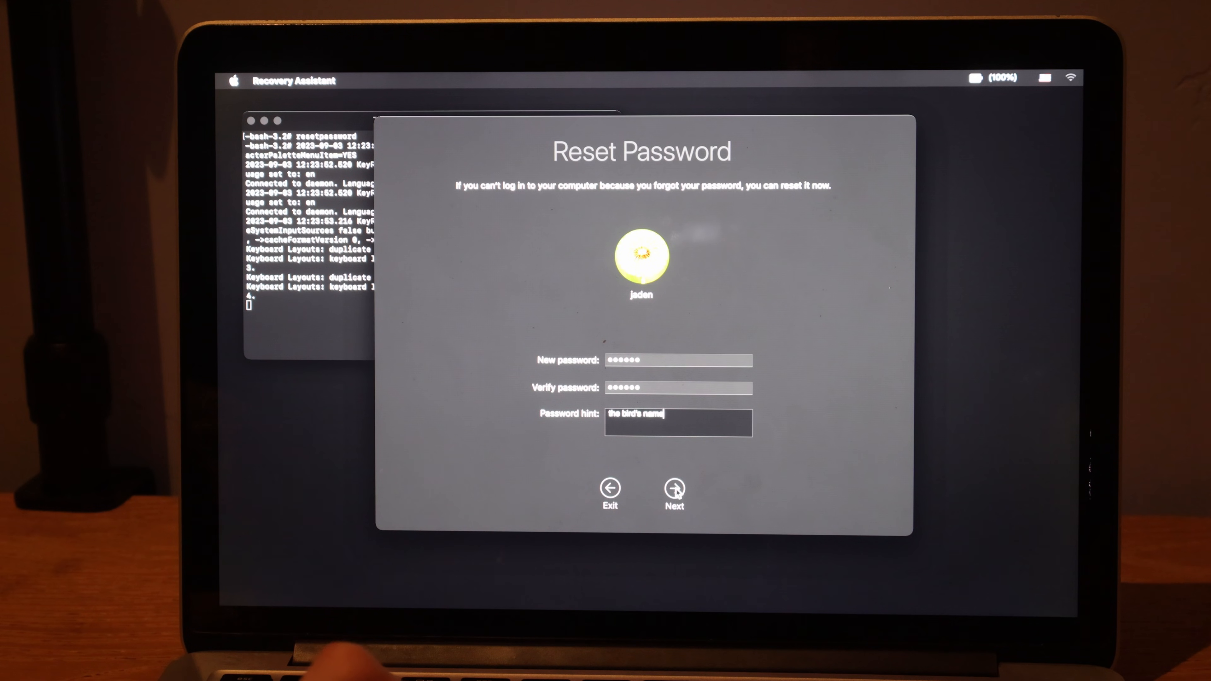
pyautogui.click(673, 488)
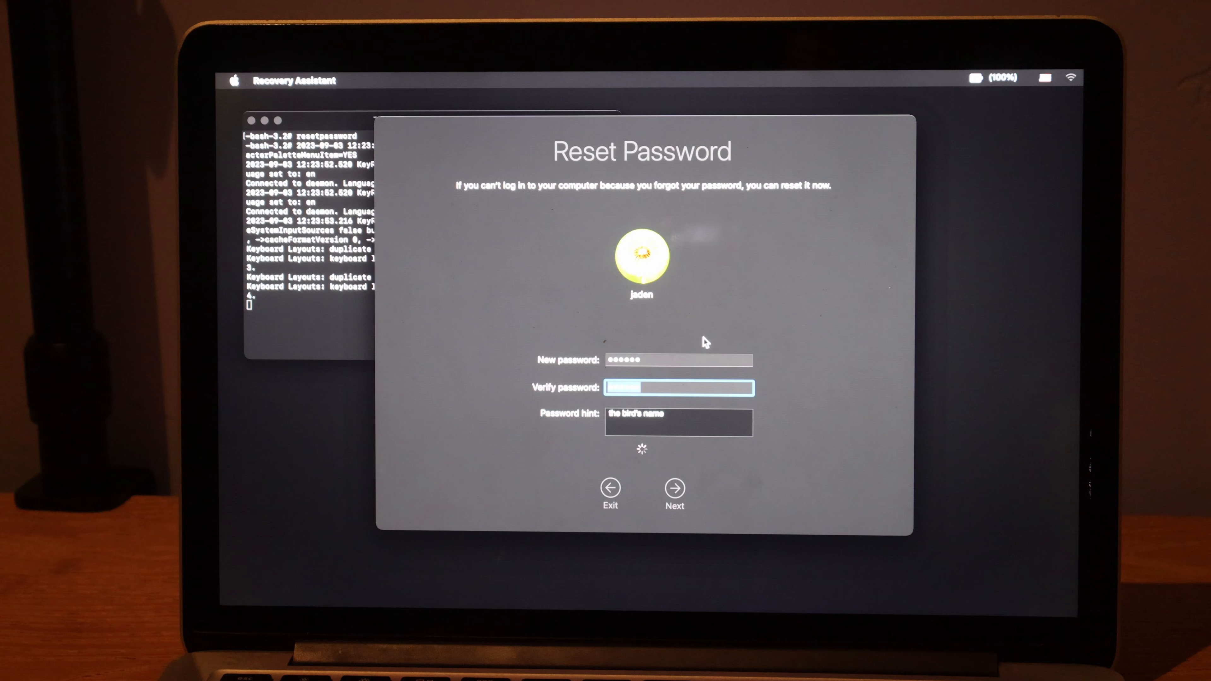
pyautogui.click(674, 489)
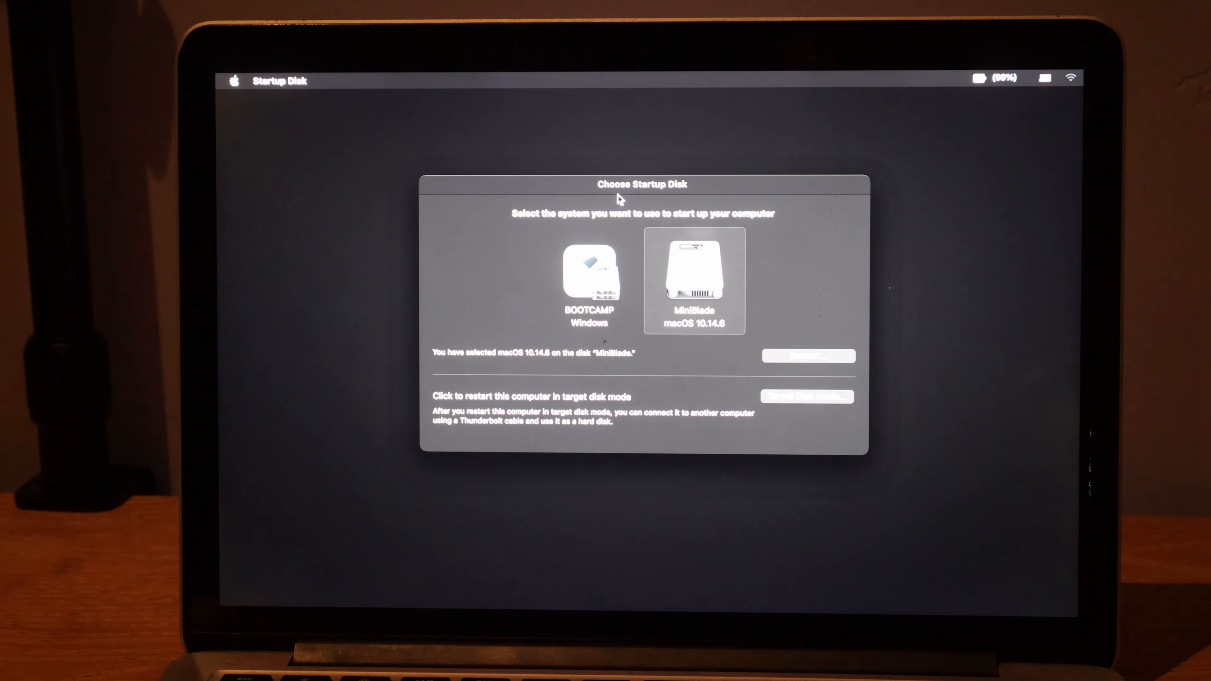
# Select MiniBlade (macOS 10.14.6) instead of BOOTCAMP as startup disk and restart the Mac
pyautogui.click(589, 278)
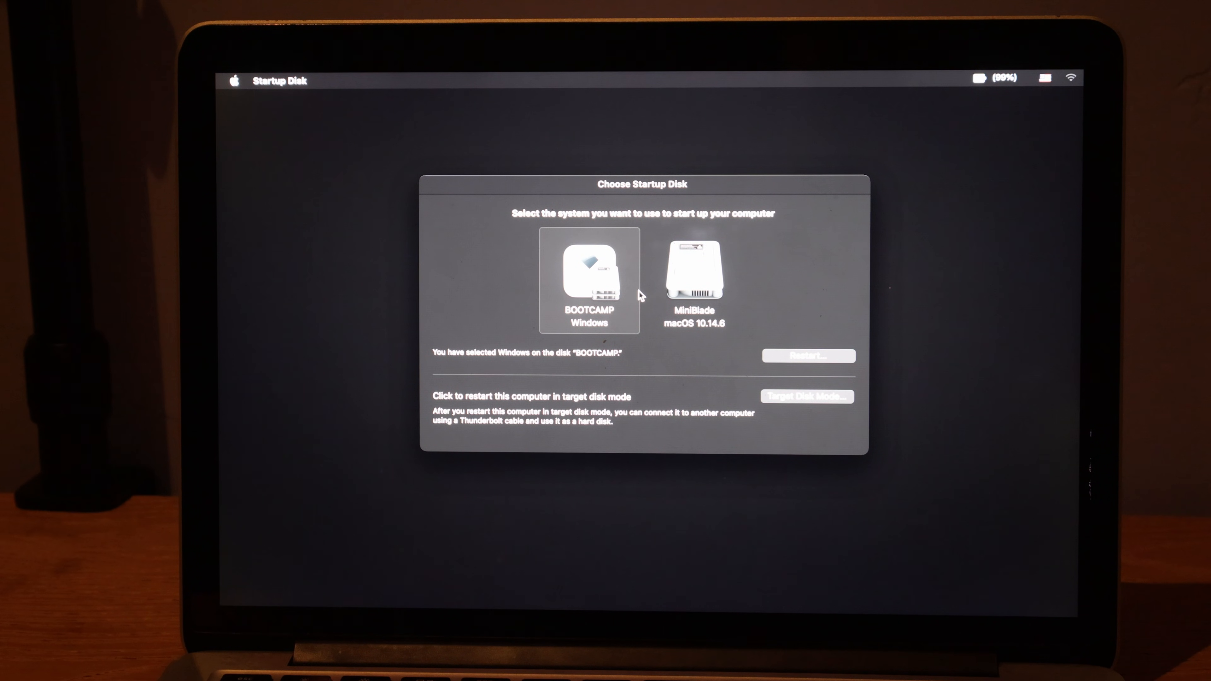
pyautogui.click(694, 266)
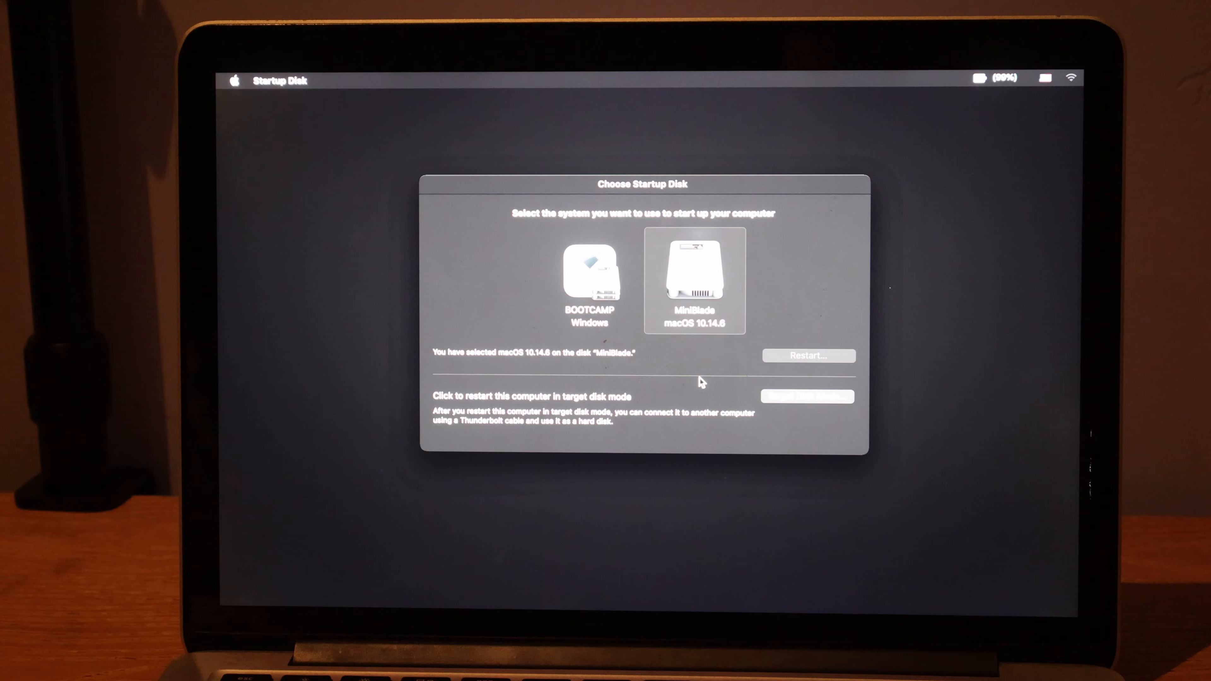
pyautogui.click(808, 355)
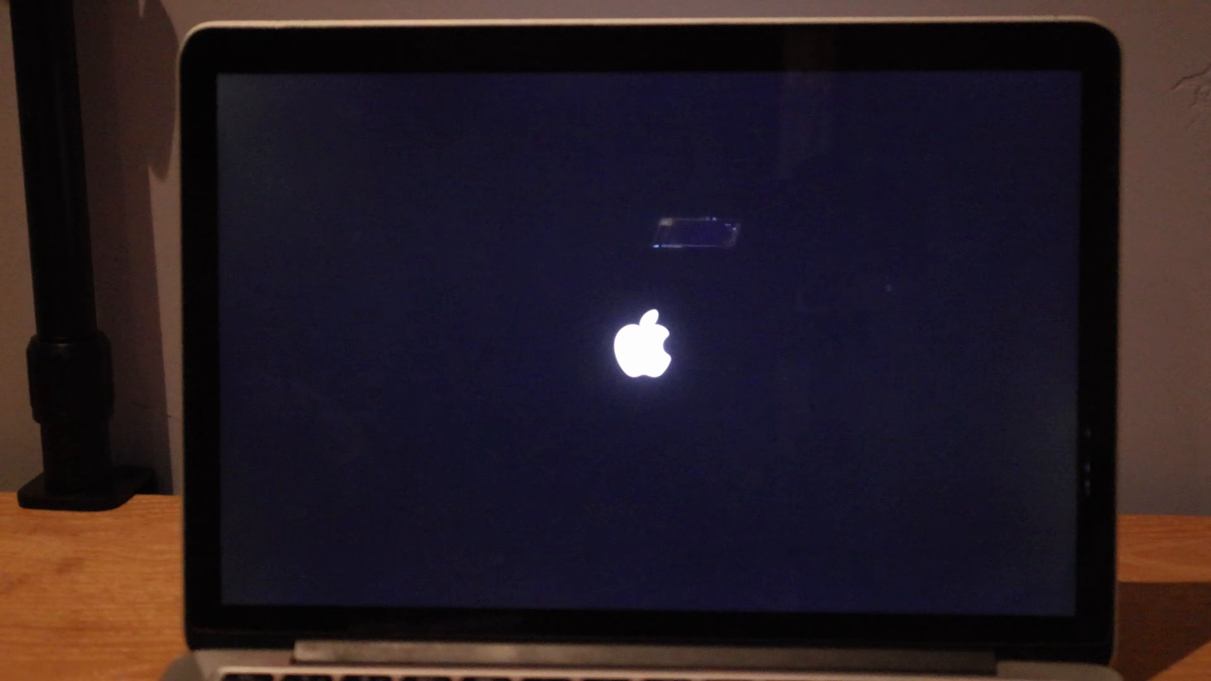